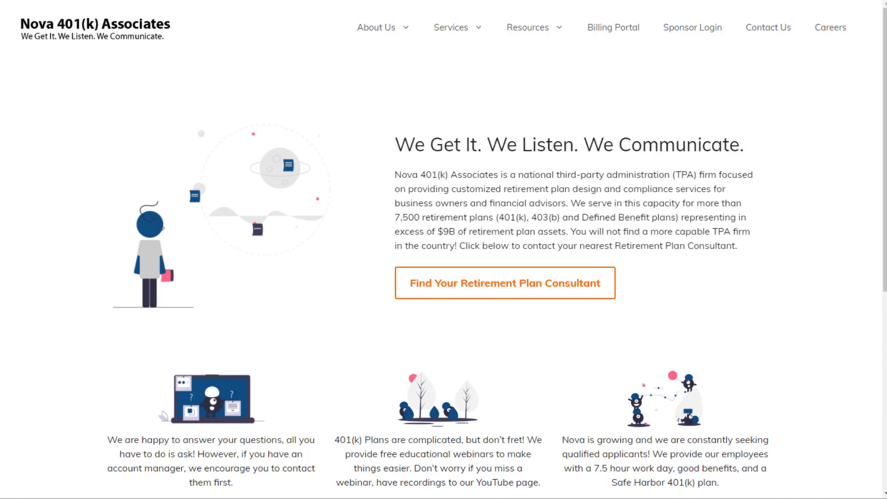
Step: Go to Careers on the Nova 401(k) Associates site to list its five current openings
{"action": "left_click", "coordinate": [830, 27]}
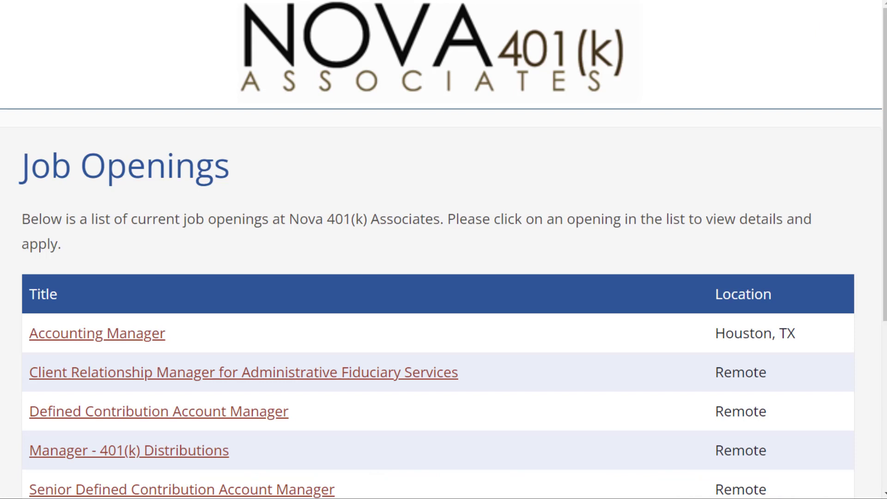
{"action": "scroll", "scroll_direction": "down", "scroll_amount": 3}
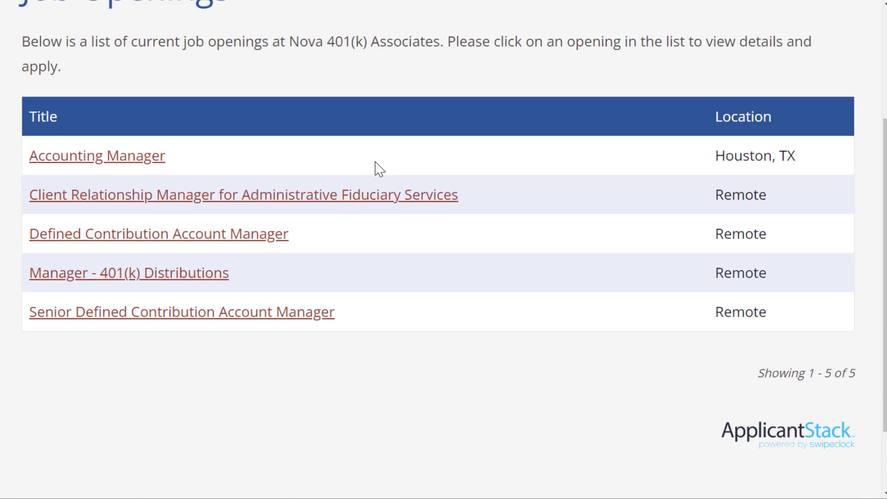
{"action": "mouse_move", "coordinate": [339, 250]}
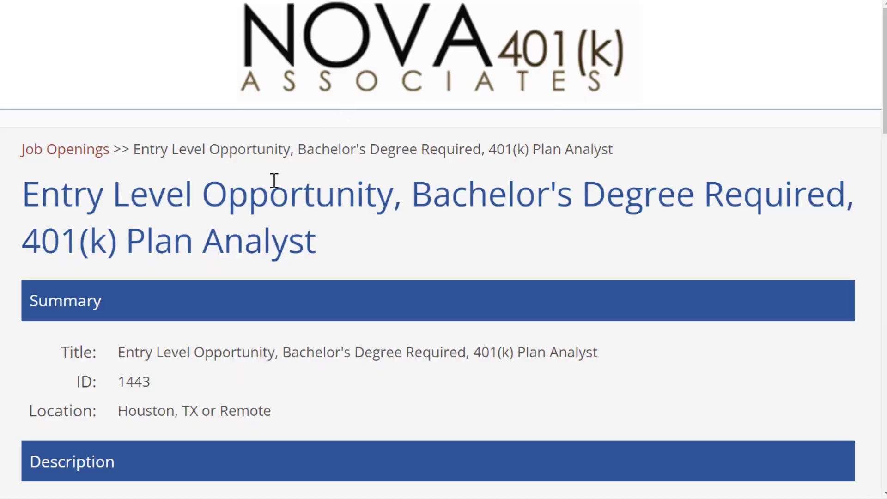
{"action": "mouse_move", "coordinate": [25, 205]}
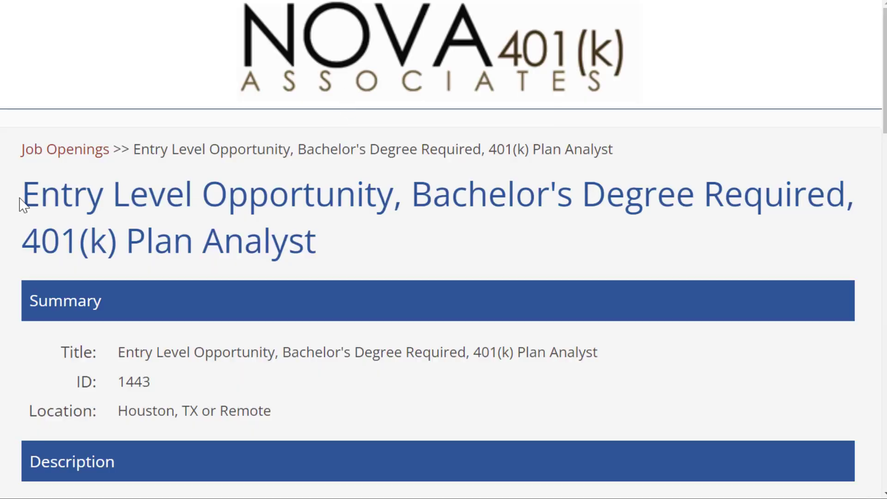
Step: Read the Entry Level 401(k) Plan Analyst posting from Summary and Description down to Job Responsibilities
{"action": "scroll", "scroll_direction": "down", "scroll_amount": 3}
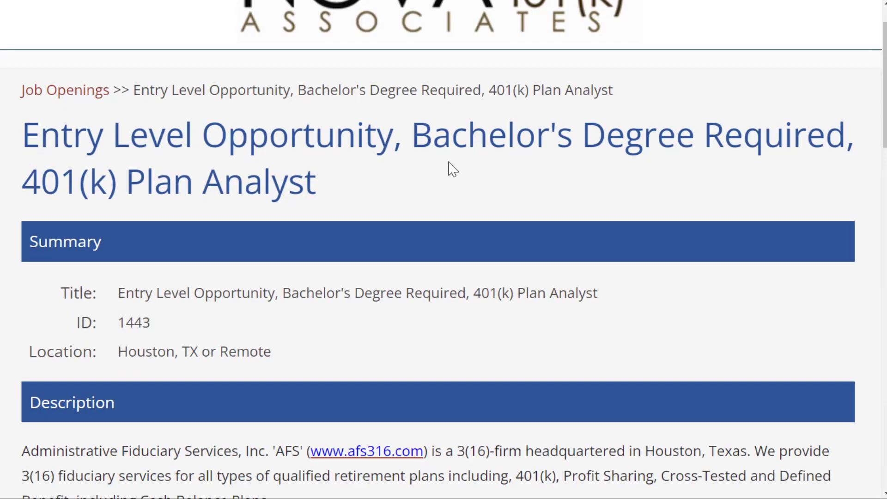
{"action": "mouse_move", "coordinate": [16, 192]}
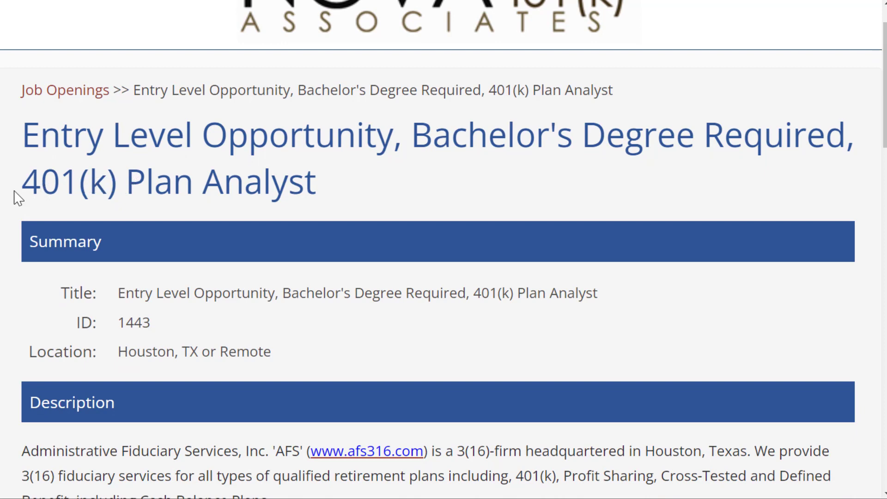
{"action": "mouse_move", "coordinate": [361, 183]}
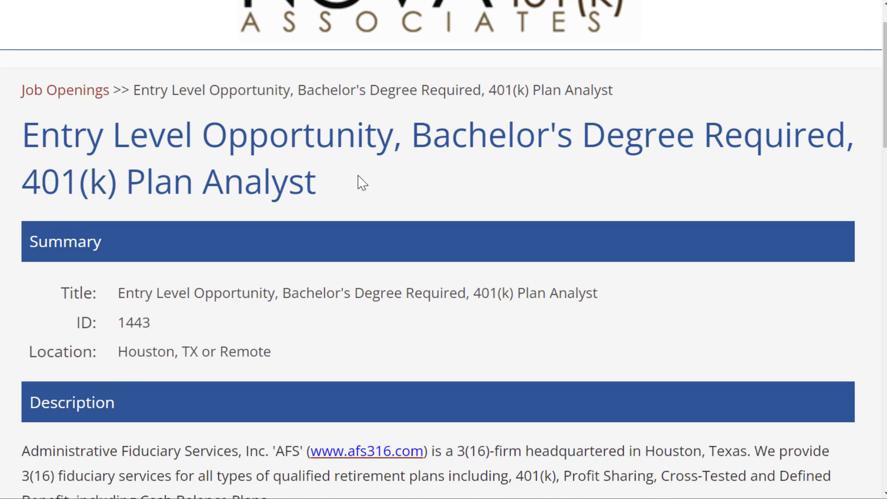
{"action": "scroll", "scroll_direction": "down", "scroll_amount": 3}
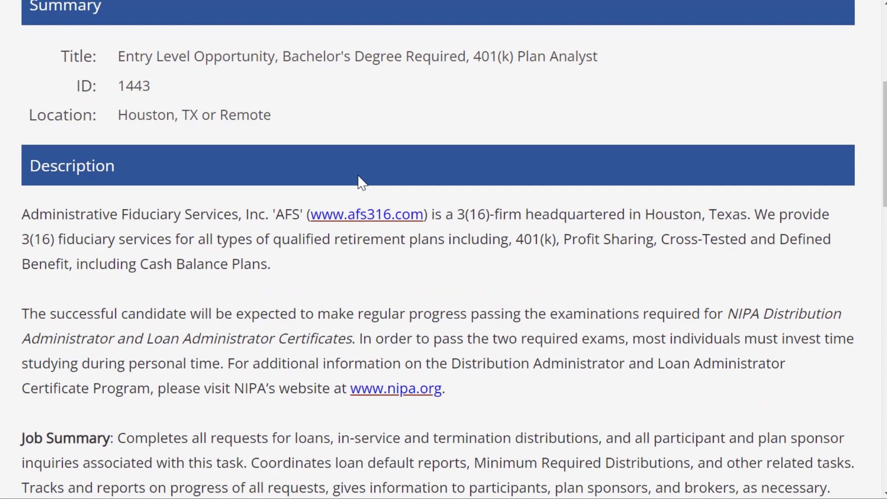
{"action": "scroll", "scroll_direction": "up", "scroll_amount": 3}
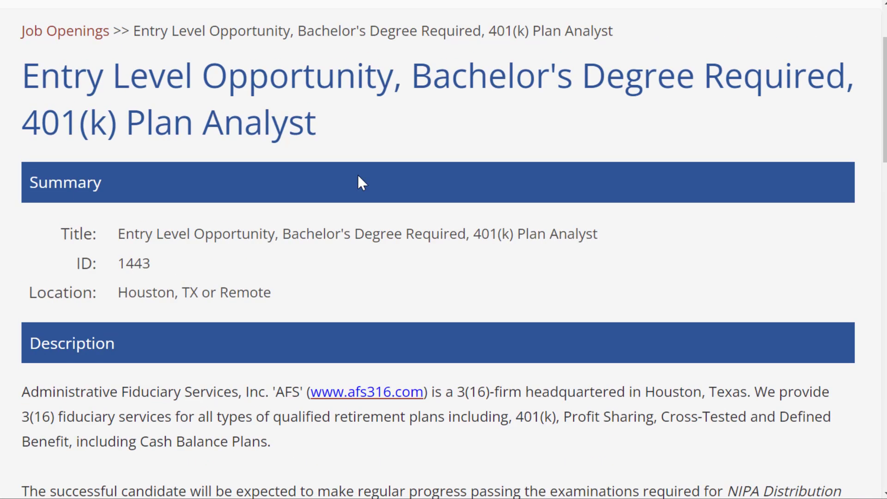
{"action": "scroll", "scroll_direction": "down", "scroll_amount": 3}
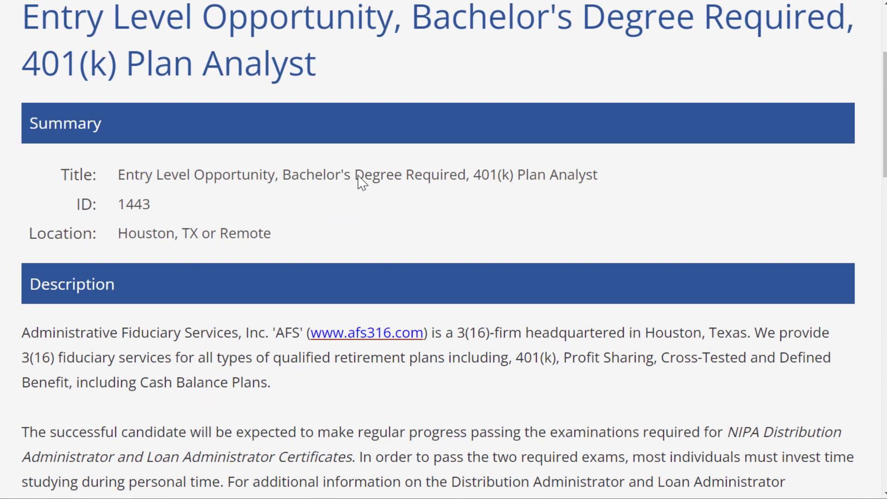
{"action": "scroll", "scroll_direction": "down", "scroll_amount": 3}
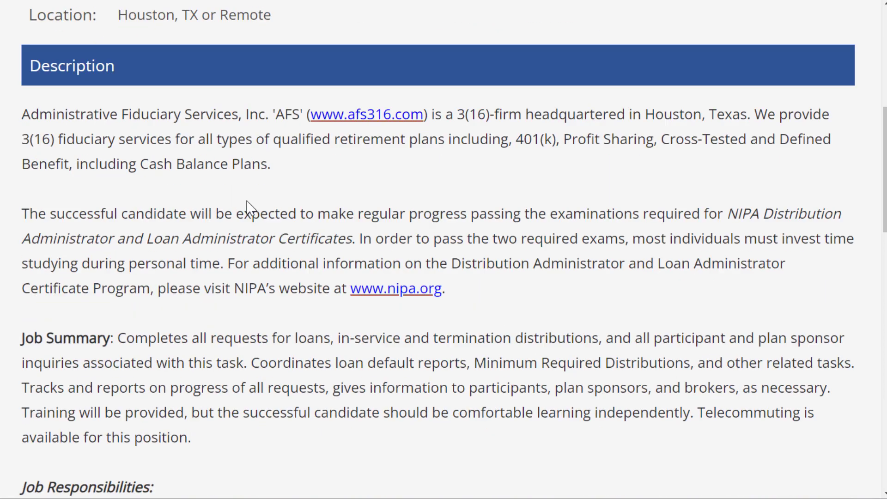
{"action": "scroll", "scroll_direction": "down", "scroll_amount": 3}
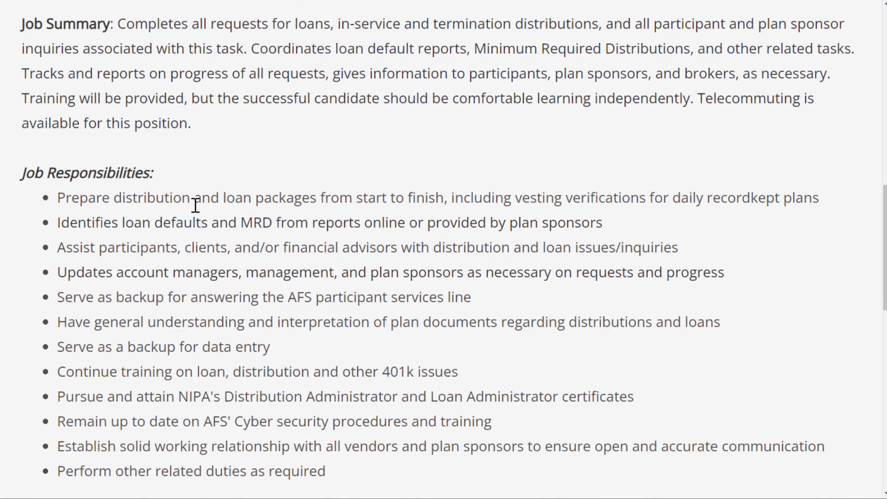
{"action": "mouse_move", "coordinate": [3, 206]}
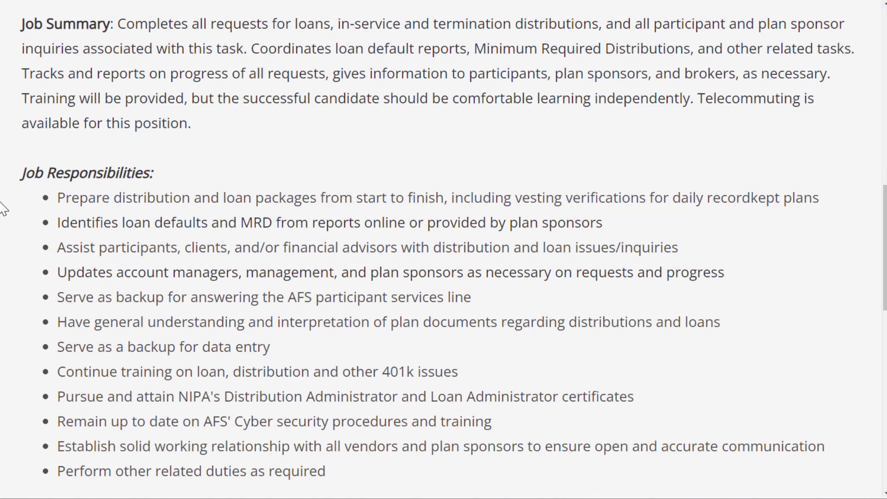
{"action": "scroll", "scroll_direction": "down", "scroll_amount": 3}
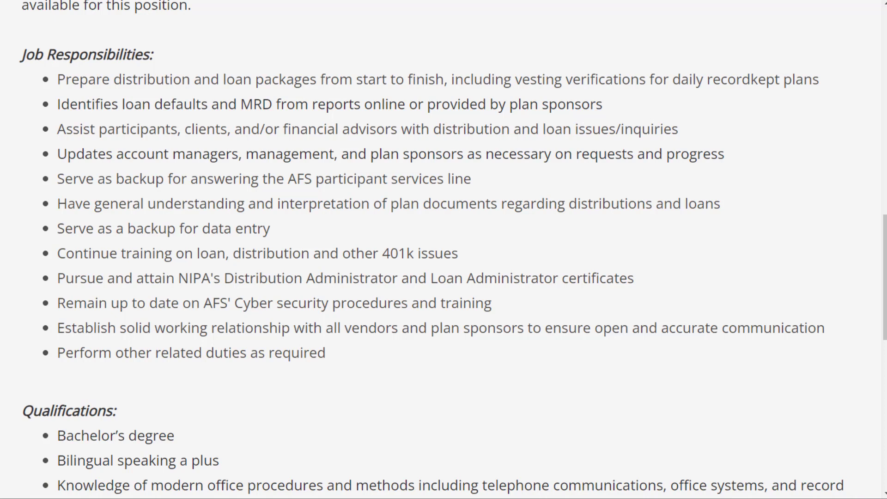
{"action": "mouse_move", "coordinate": [102, 344]}
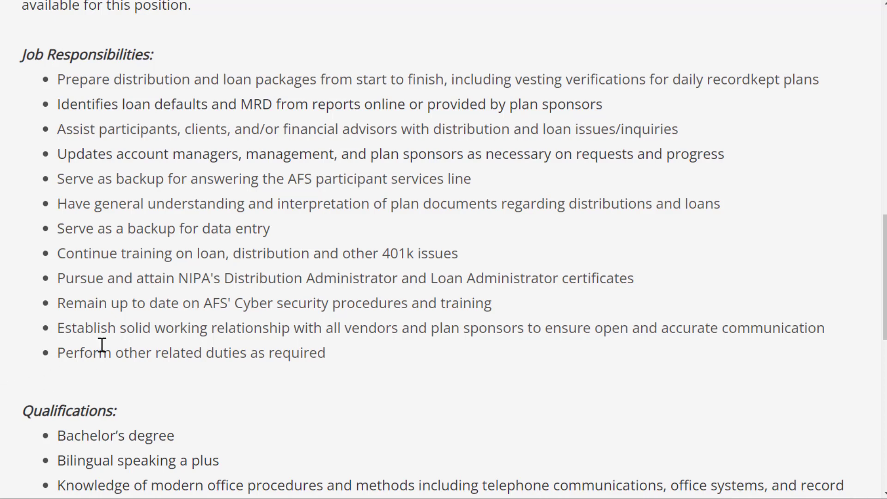
Step: Read the Qualifications bullet list of the 401(k) Plan Analyst posting through flexibility and multitasking
{"action": "scroll", "scroll_direction": "down", "scroll_amount": 3}
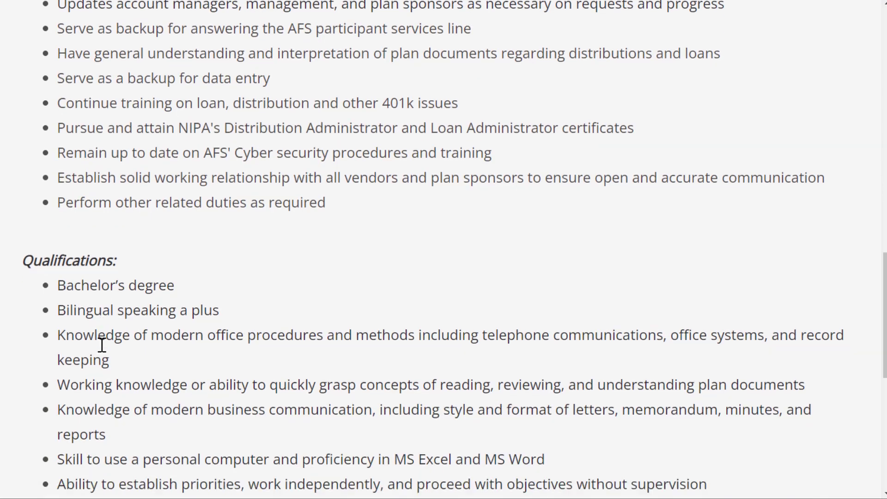
{"action": "scroll", "scroll_direction": "up", "scroll_amount": 3}
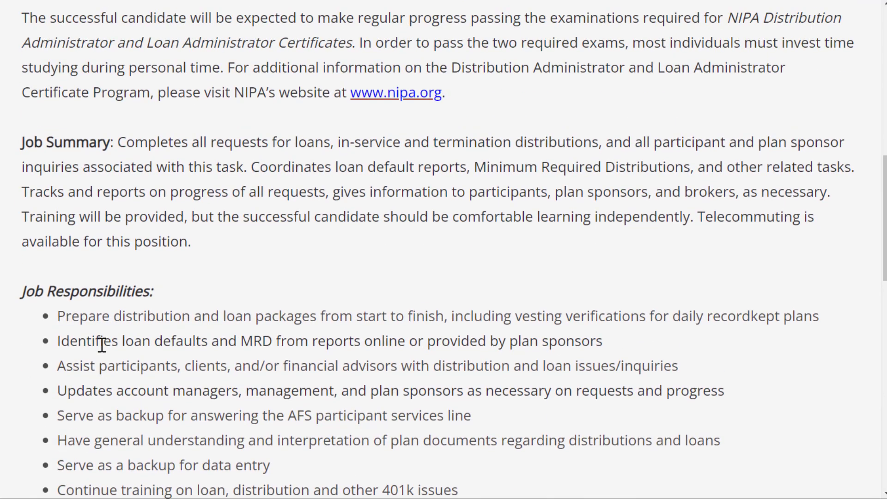
{"action": "scroll", "scroll_direction": "up", "scroll_amount": 3}
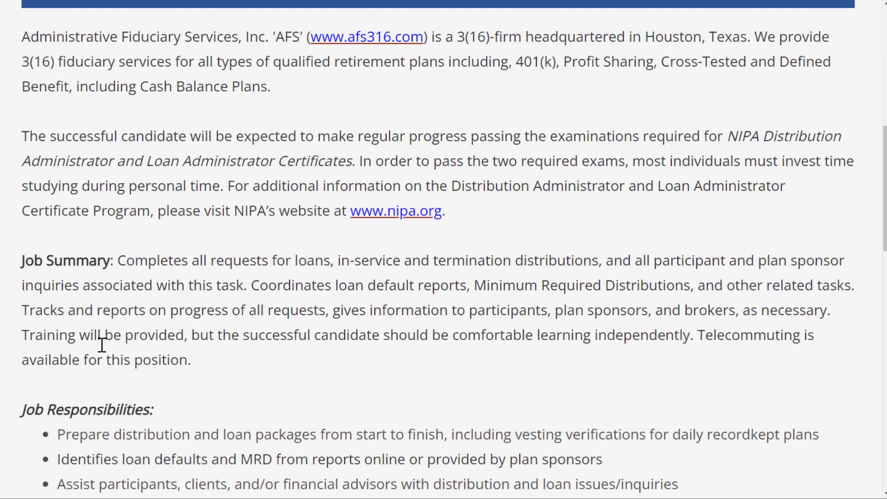
{"action": "scroll", "scroll_direction": "down", "scroll_amount": 3}
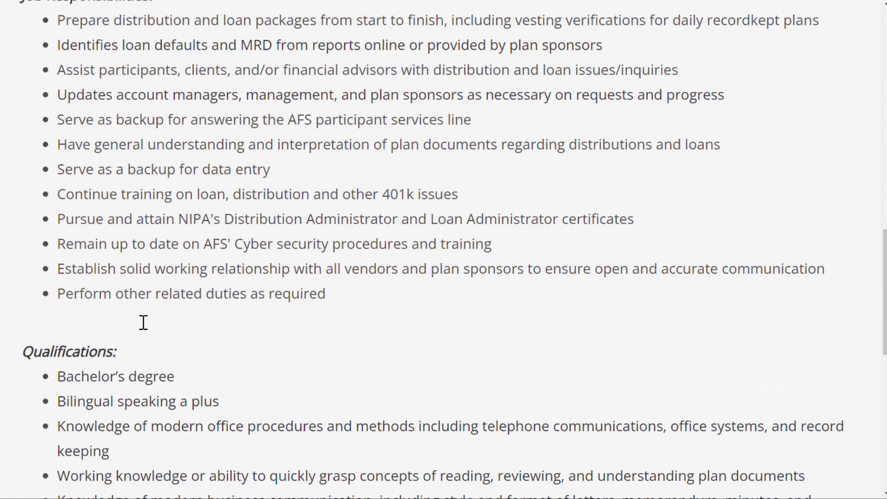
{"action": "scroll", "scroll_direction": "down", "scroll_amount": 3}
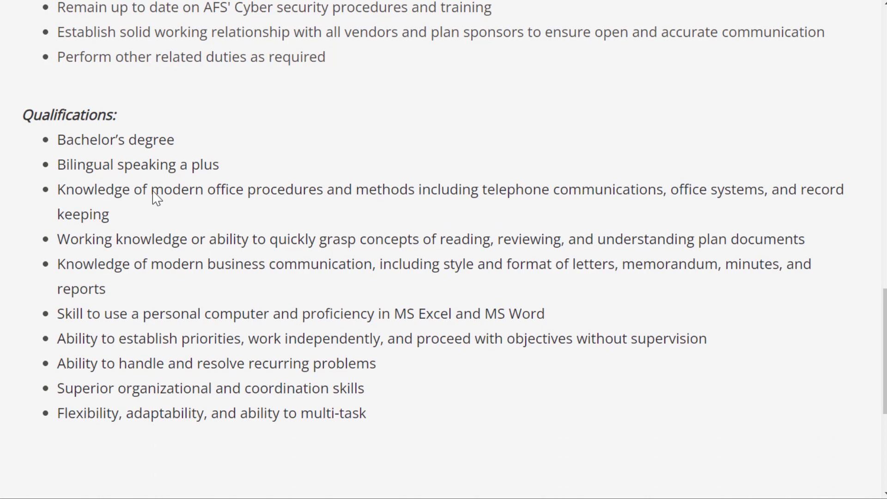
{"action": "mouse_move", "coordinate": [70, 148]}
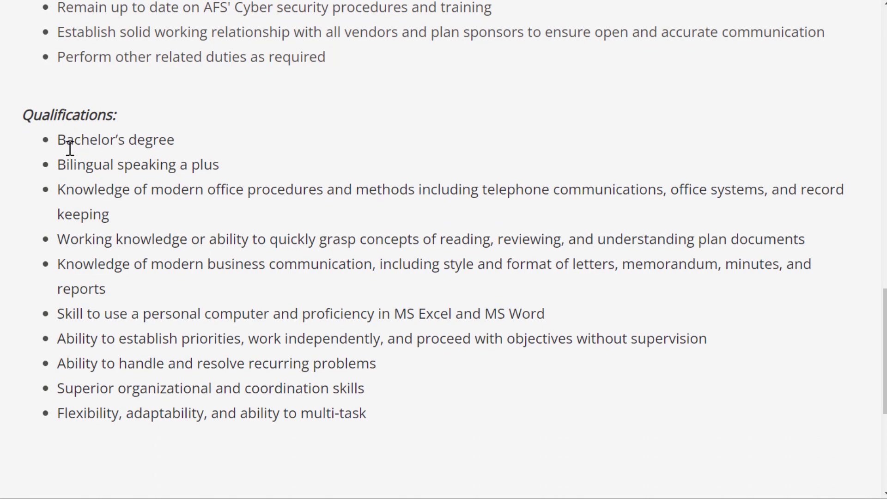
{"action": "mouse_move", "coordinate": [43, 199]}
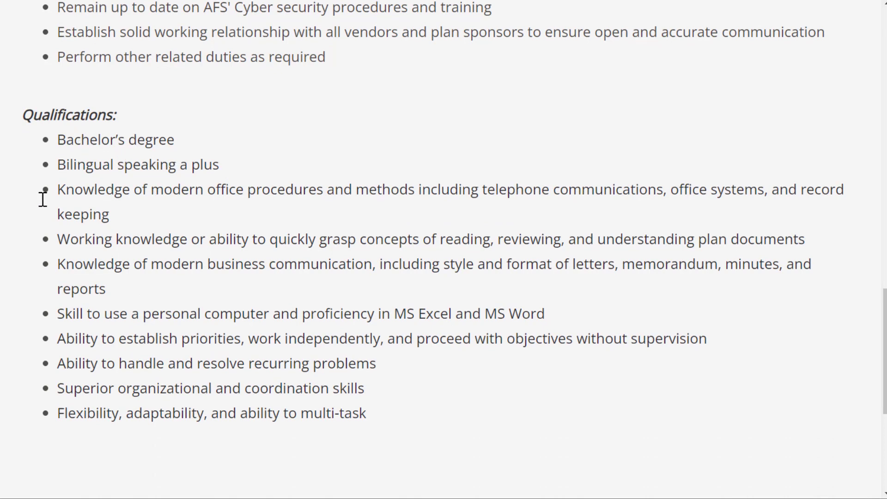
{"action": "mouse_move", "coordinate": [7, 206]}
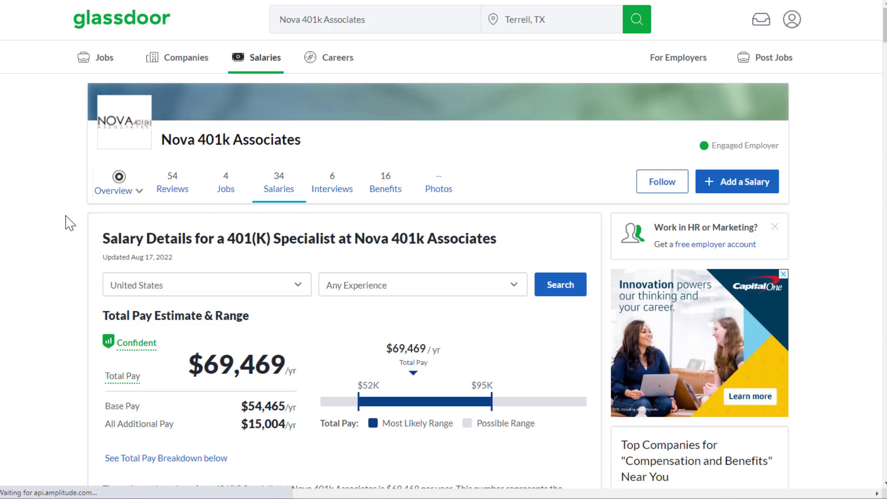
Step: View Nova 401k Associates' Glassdoor employee reviews
{"action": "scroll", "scroll_direction": "down", "scroll_amount": 3}
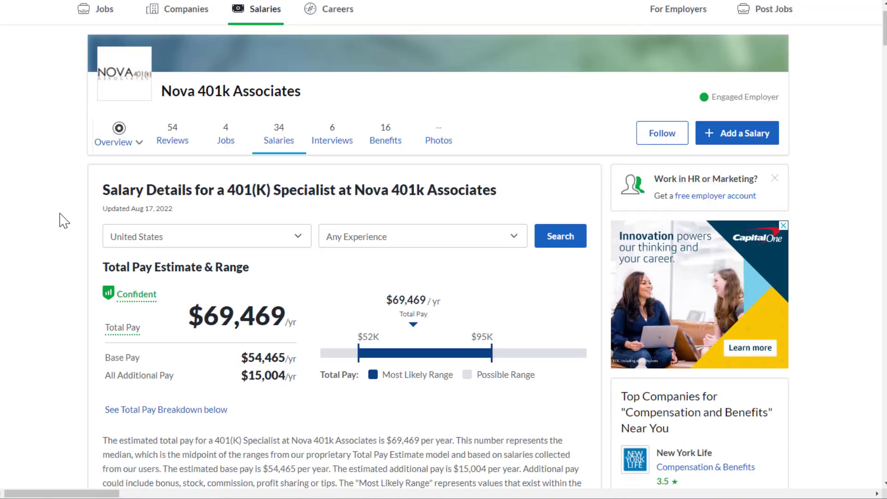
{"action": "scroll", "scroll_direction": "down", "scroll_amount": 3}
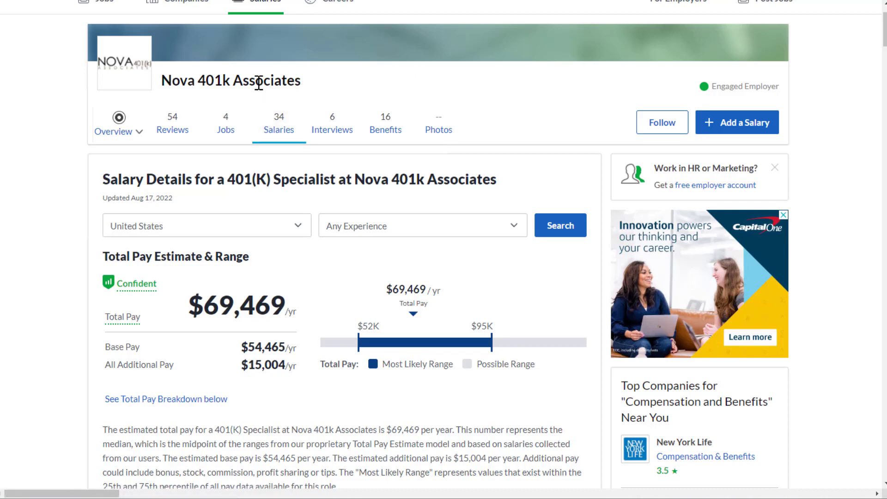
{"action": "left_click", "coordinate": [172, 123]}
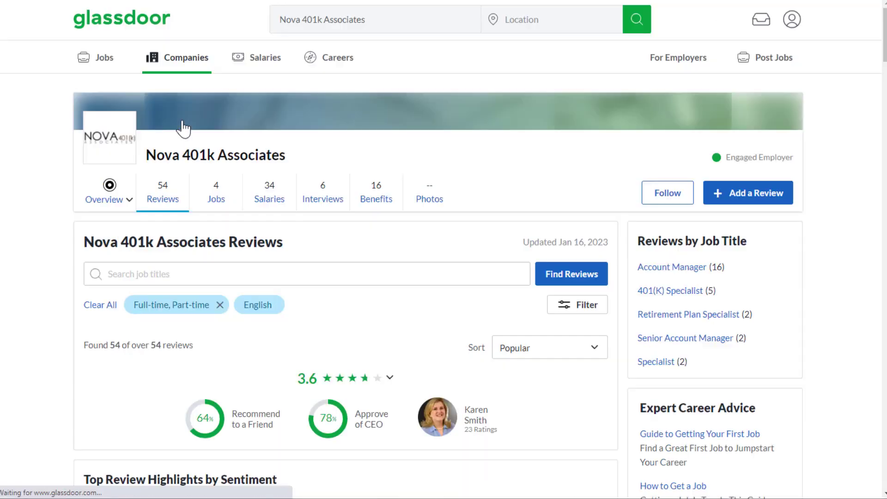
{"action": "scroll", "scroll_direction": "down", "scroll_amount": 3}
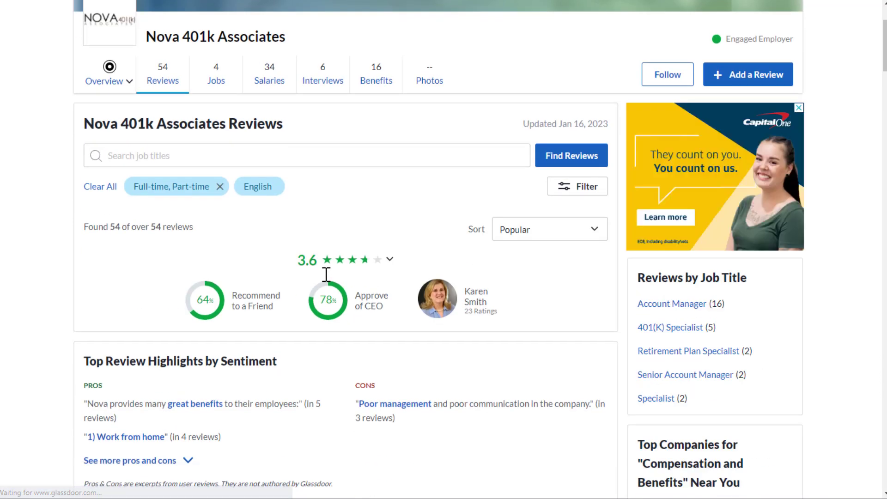
{"action": "mouse_move", "coordinate": [258, 230]}
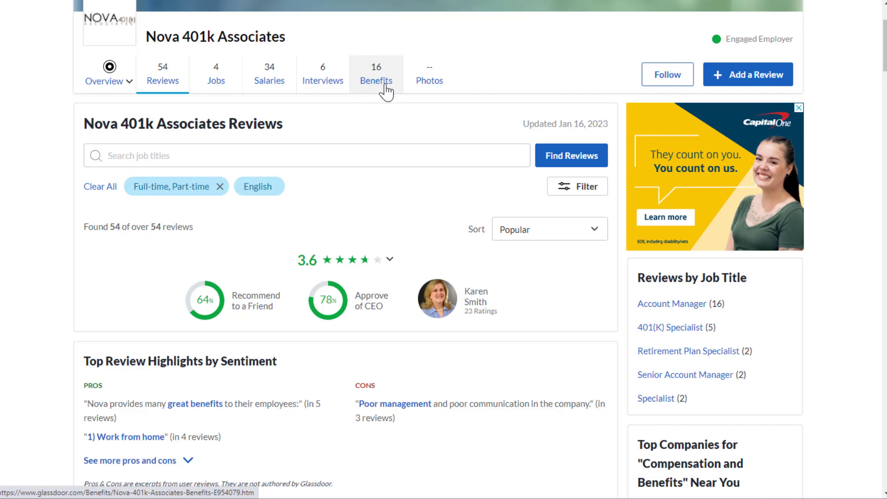
Step: Check Nova 401k Associates' benefits ratings, then its interview page with six interviews and 2.6 difficulty
{"action": "left_click", "coordinate": [376, 74]}
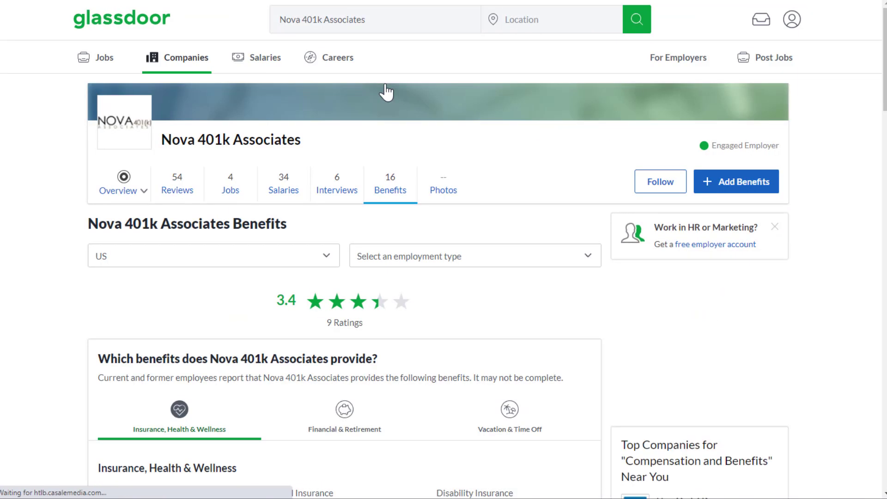
{"action": "mouse_move", "coordinate": [342, 144]}
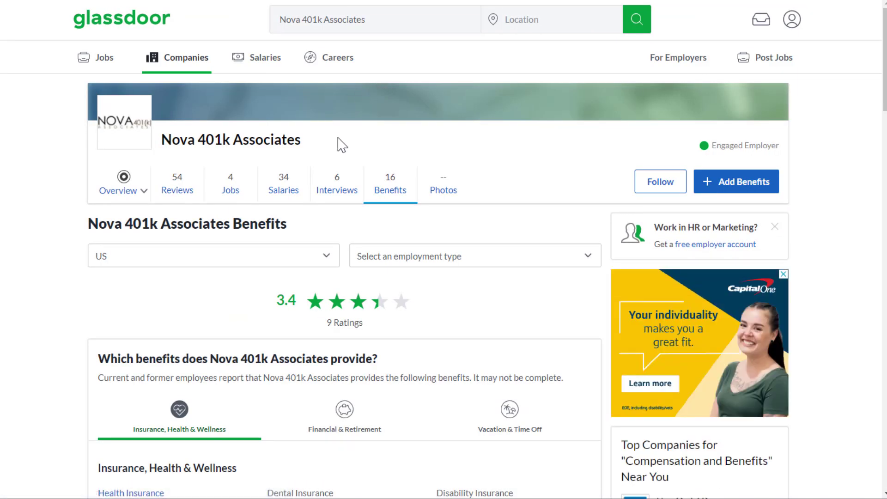
{"action": "mouse_move", "coordinate": [336, 182]}
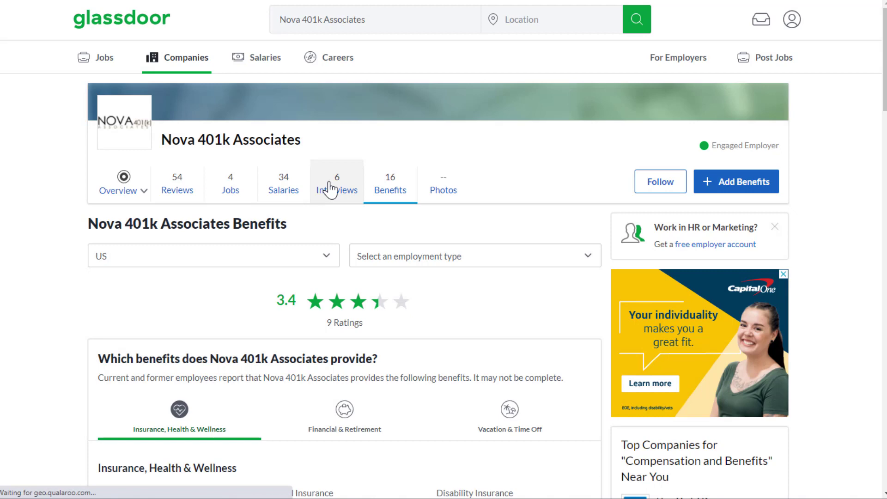
{"action": "left_click", "coordinate": [337, 183]}
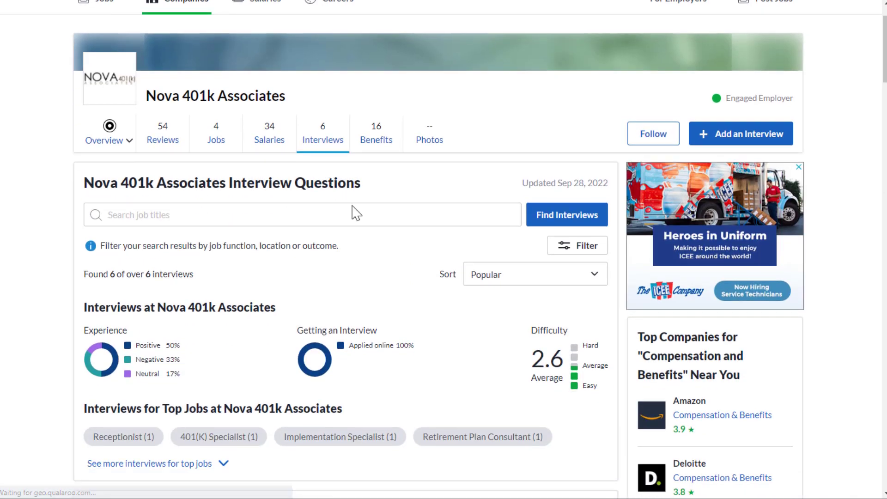
{"action": "mouse_move", "coordinate": [505, 306]}
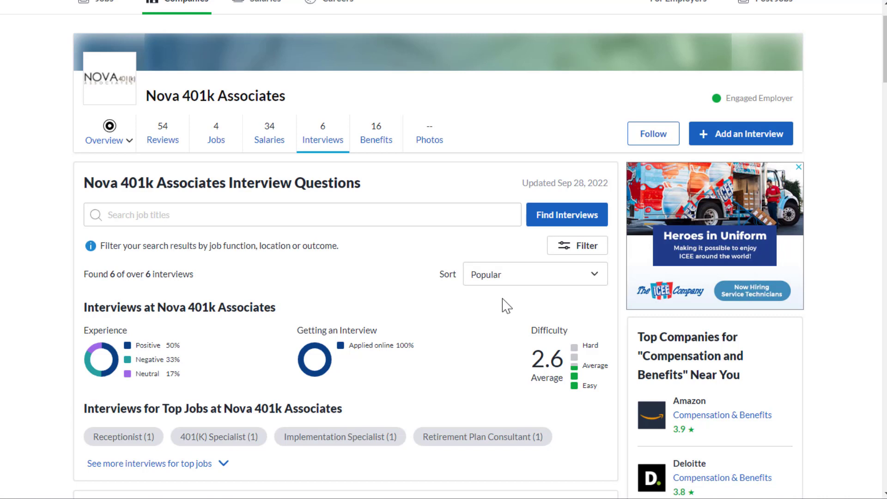
{"action": "mouse_move", "coordinate": [431, 347]}
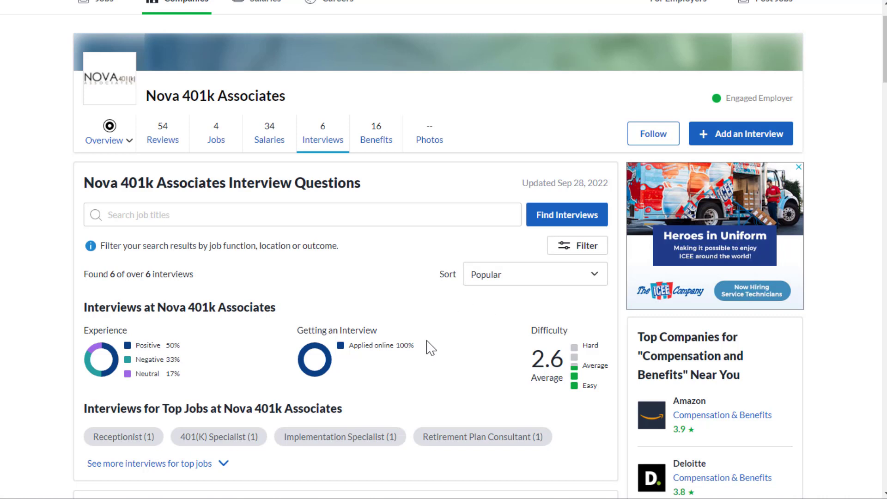
{"action": "mouse_move", "coordinate": [115, 303]}
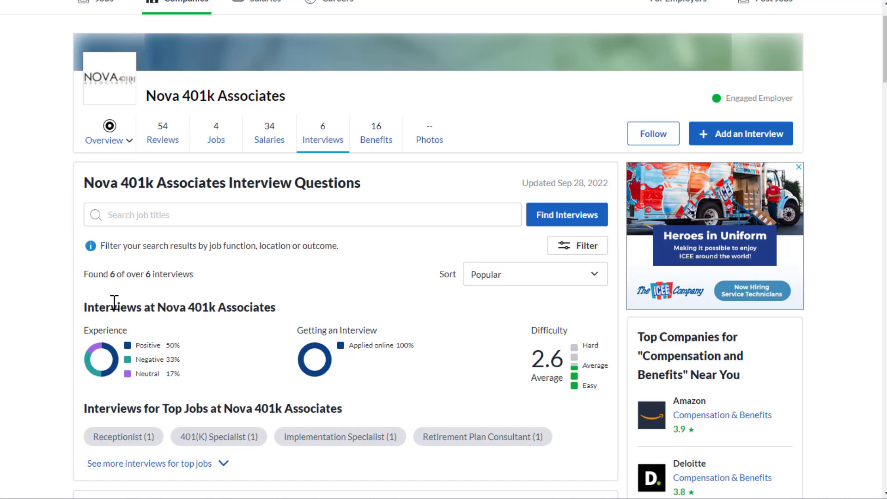
{"action": "scroll", "scroll_direction": "down", "scroll_amount": 3}
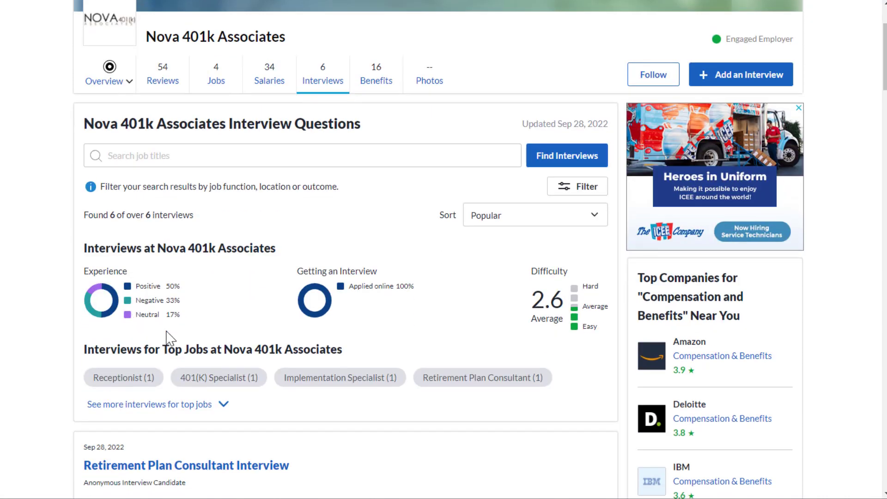
{"action": "mouse_move", "coordinate": [220, 266]}
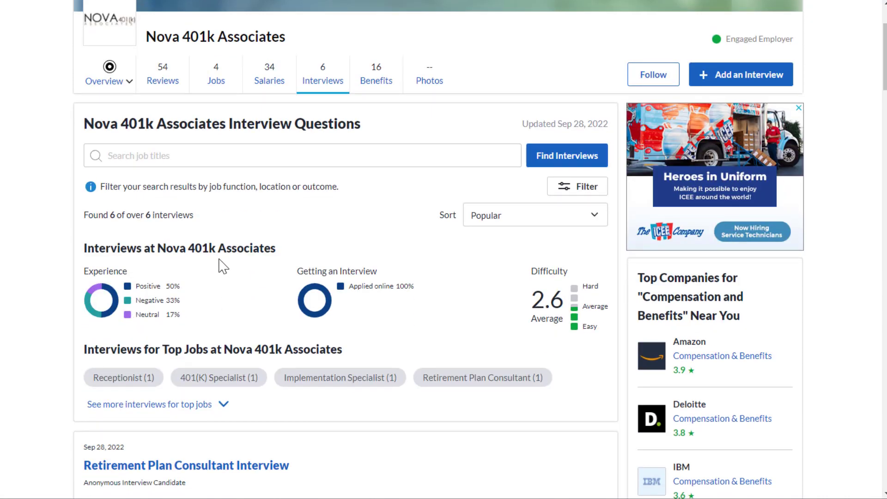
{"action": "mouse_move", "coordinate": [226, 258]}
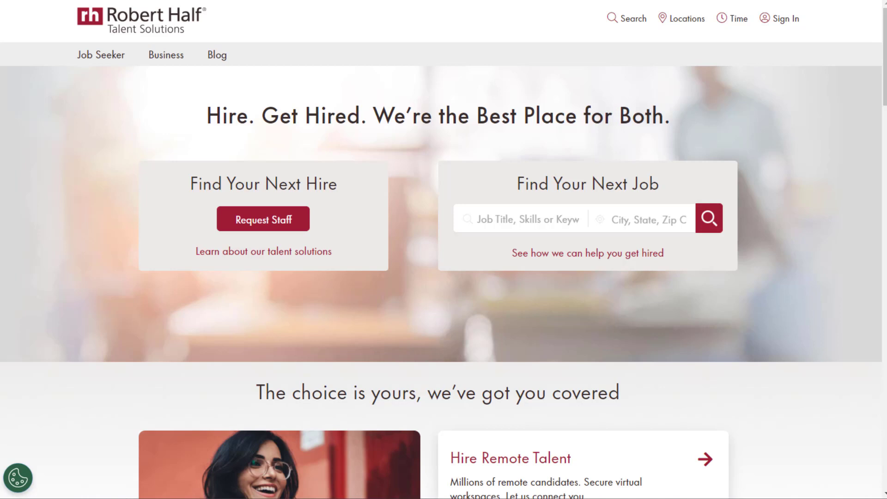
{"action": "mouse_move", "coordinate": [587, 253]}
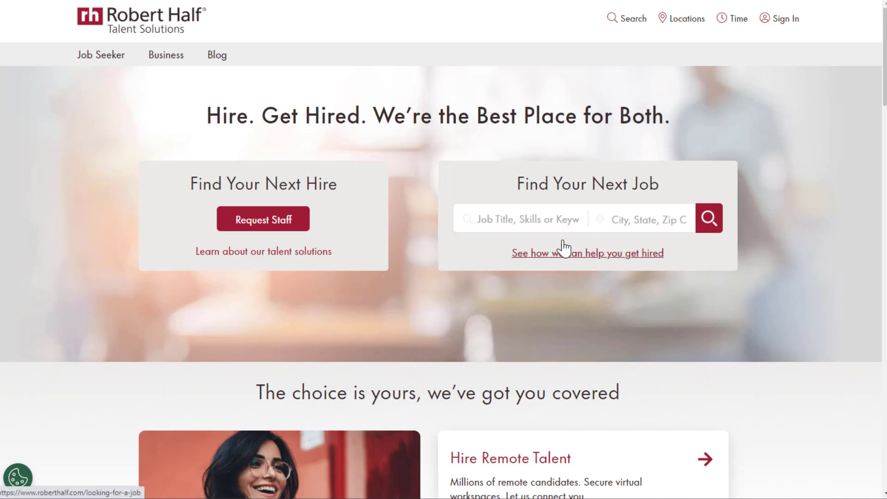
Step: Search Robert Half for 'data entry' jobs, returning 3,112 results led by Data Entry Clerk listings
{"action": "left_click", "coordinate": [532, 219]}
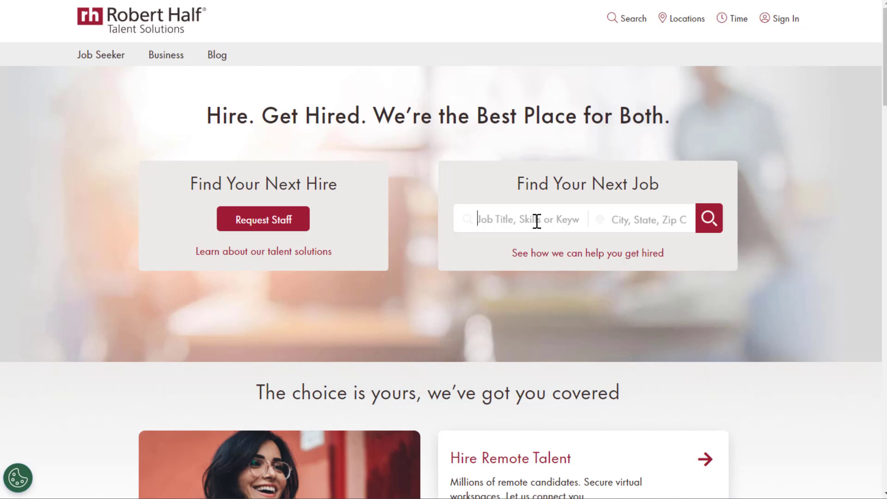
{"action": "left_click", "coordinate": [526, 219]}
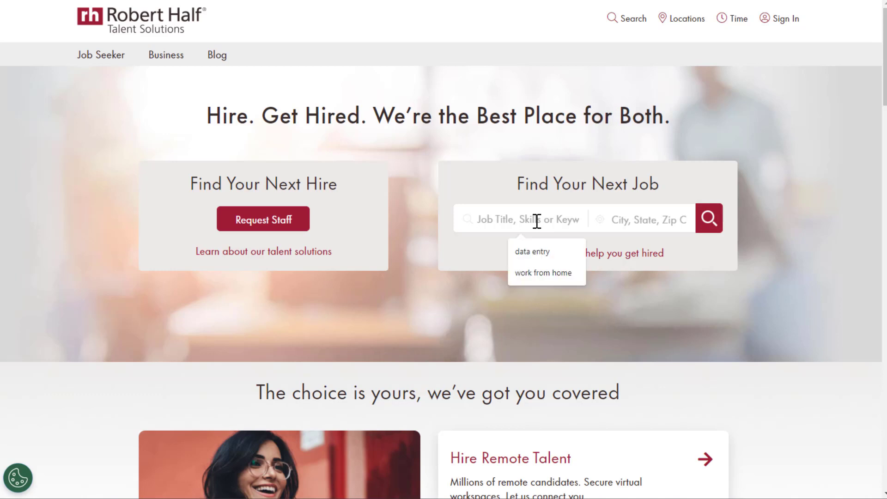
{"action": "left_click", "coordinate": [531, 251]}
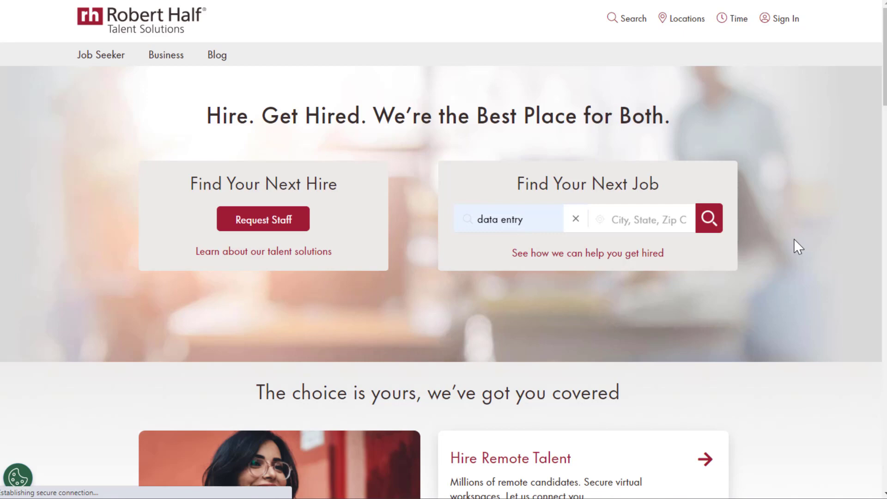
{"action": "mouse_move", "coordinate": [146, 137]}
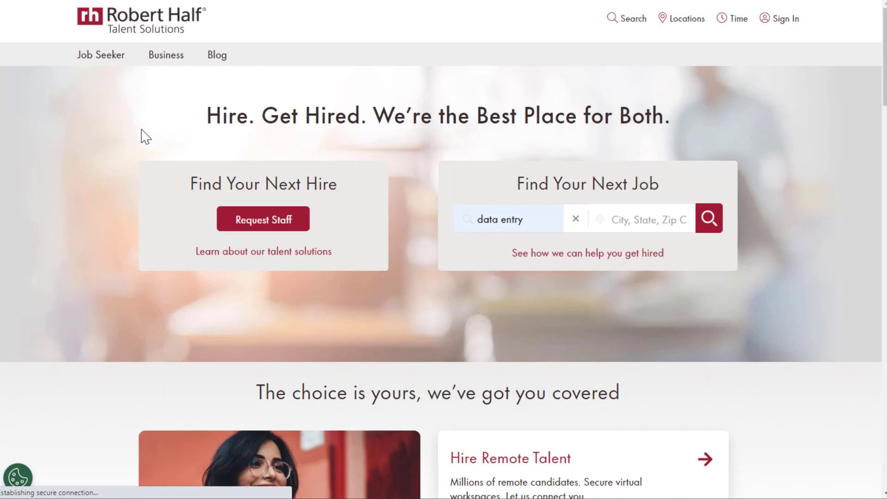
{"action": "left_click", "coordinate": [708, 218]}
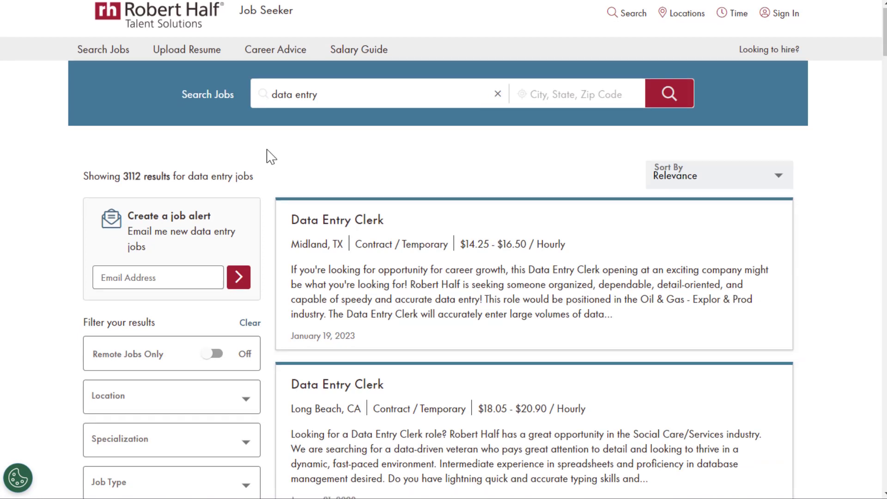
{"action": "scroll", "scroll_direction": "down", "scroll_amount": 3}
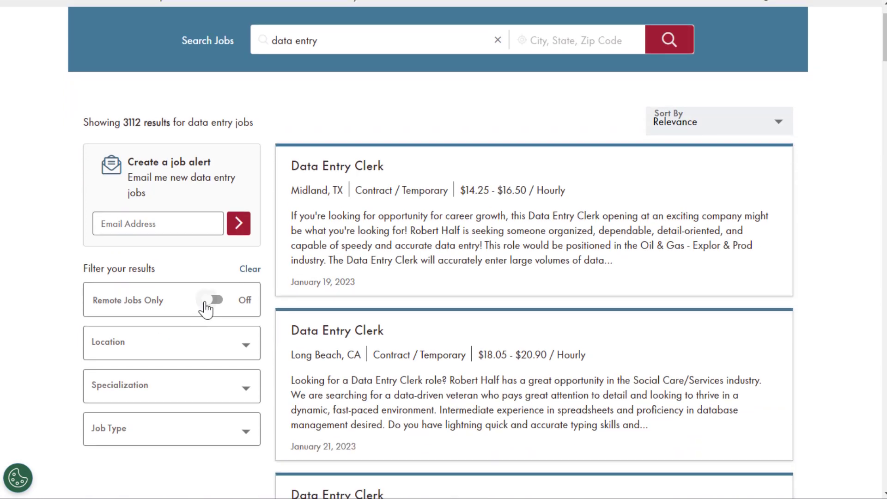
Step: Filter the data entry results to Remote Jobs Only, narrowing them to 150 listings
{"action": "left_click", "coordinate": [213, 299]}
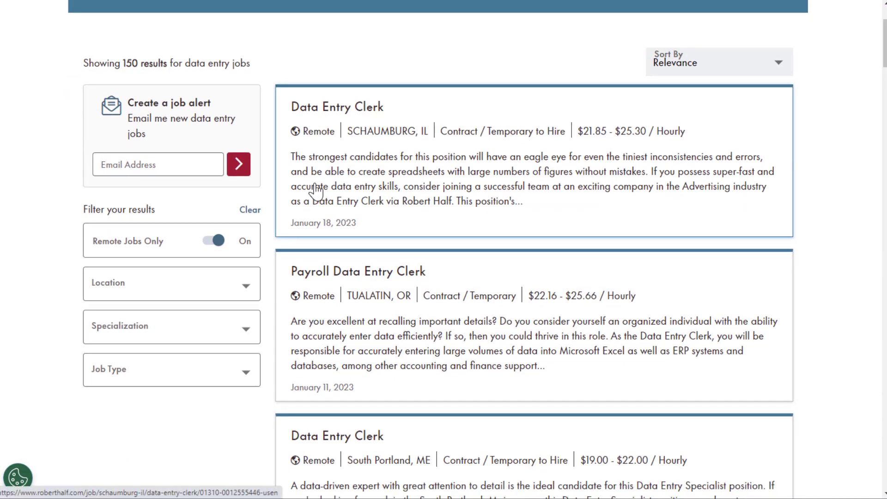
{"action": "scroll", "scroll_direction": "down", "scroll_amount": 3}
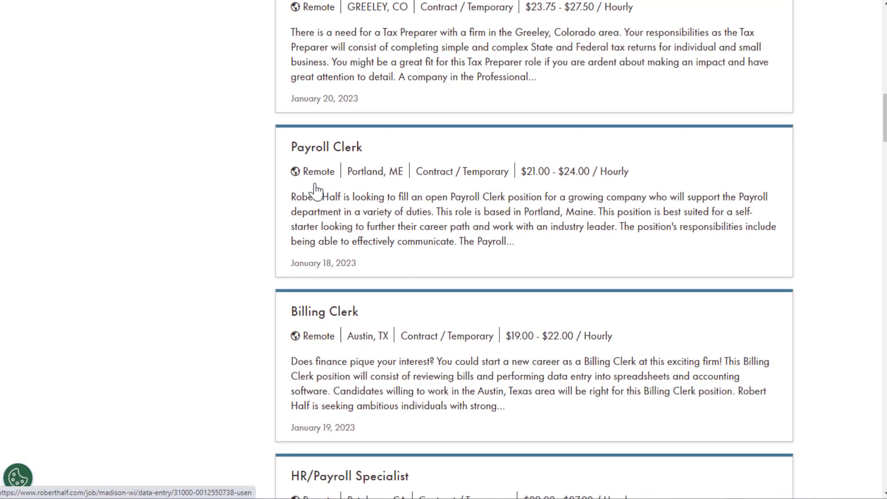
{"action": "scroll", "scroll_direction": "down", "scroll_amount": 3}
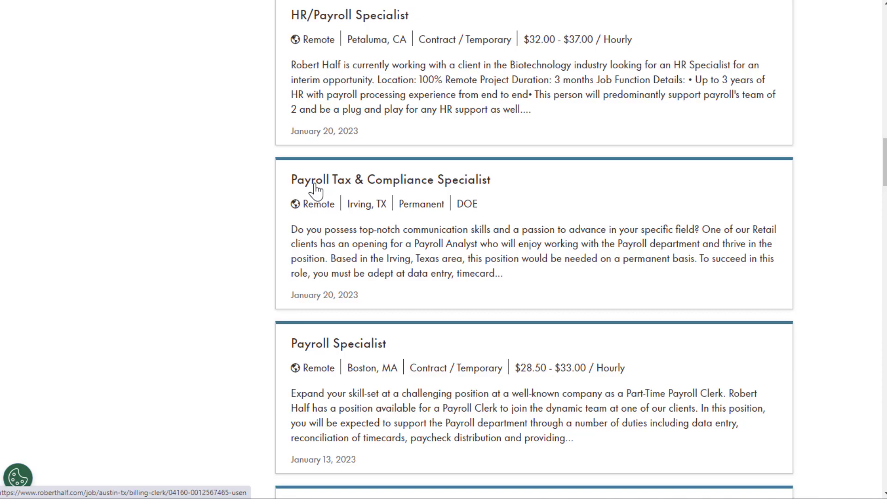
{"action": "scroll", "scroll_direction": "down", "scroll_amount": 3}
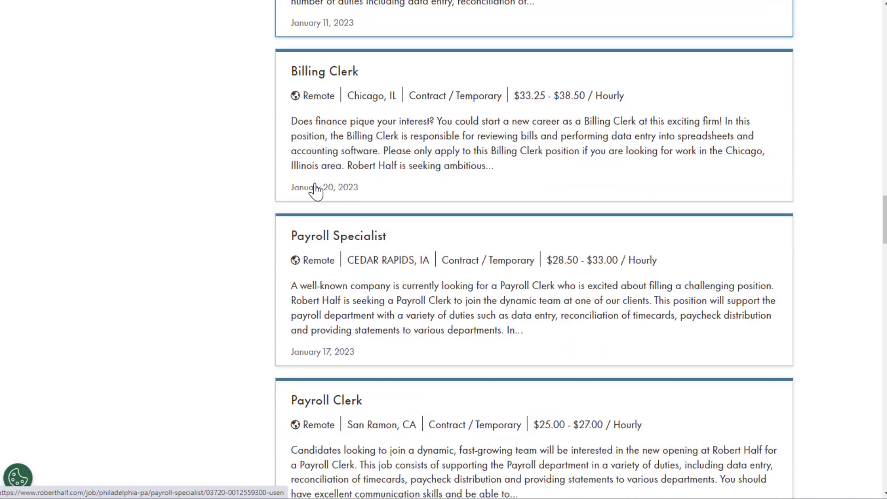
{"action": "scroll", "scroll_direction": "down", "scroll_amount": 3}
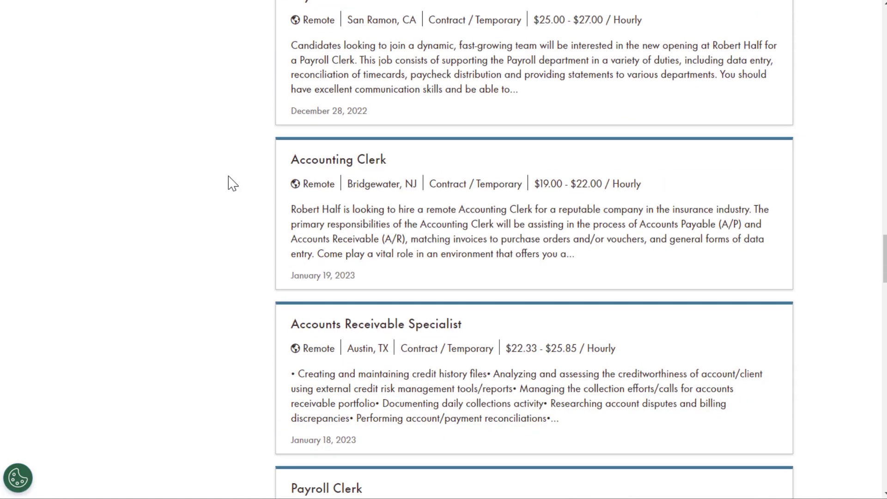
{"action": "scroll", "scroll_direction": "up", "scroll_amount": 3}
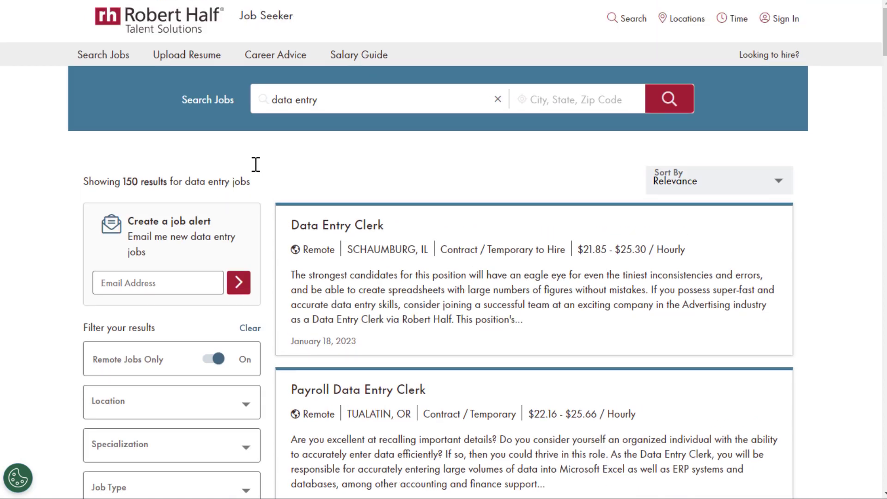
{"action": "scroll", "scroll_direction": "down", "scroll_amount": 3}
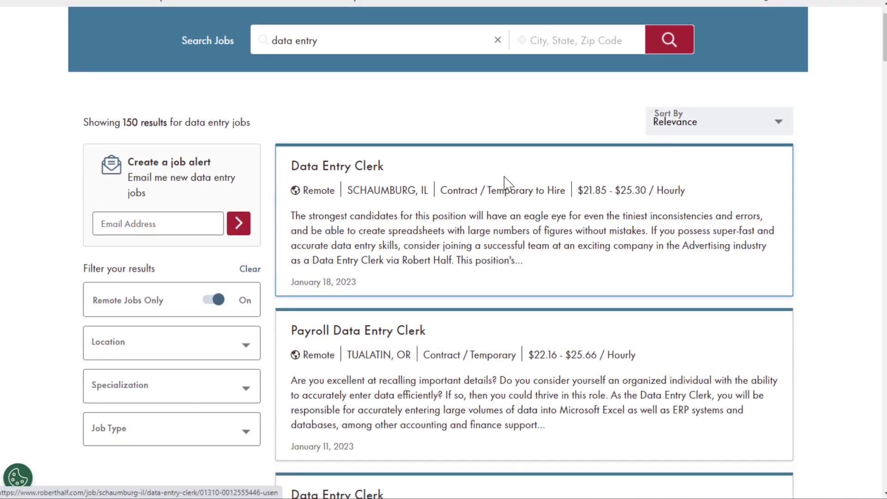
{"action": "mouse_move", "coordinate": [596, 221]}
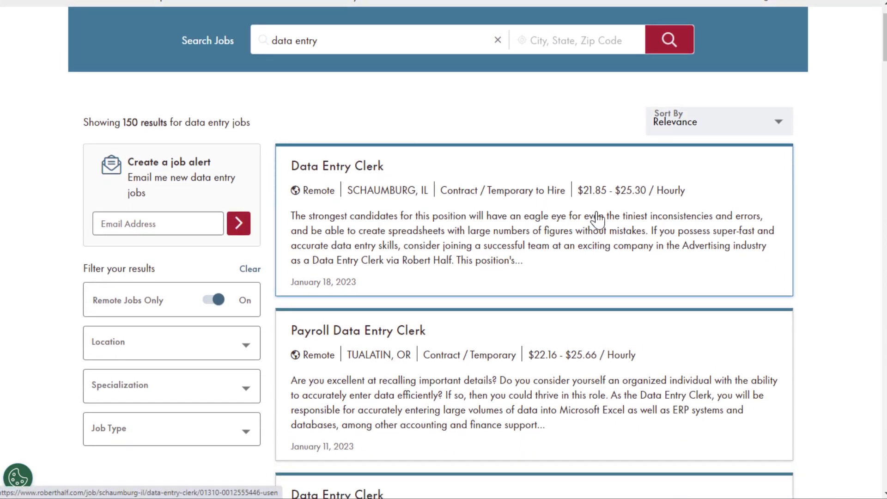
{"action": "mouse_move", "coordinate": [455, 128]}
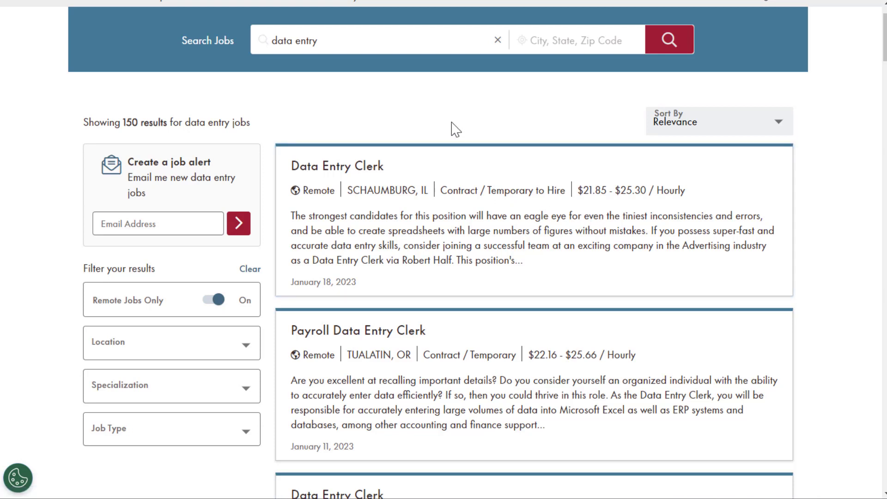
{"action": "scroll", "scroll_direction": "down", "scroll_amount": 3}
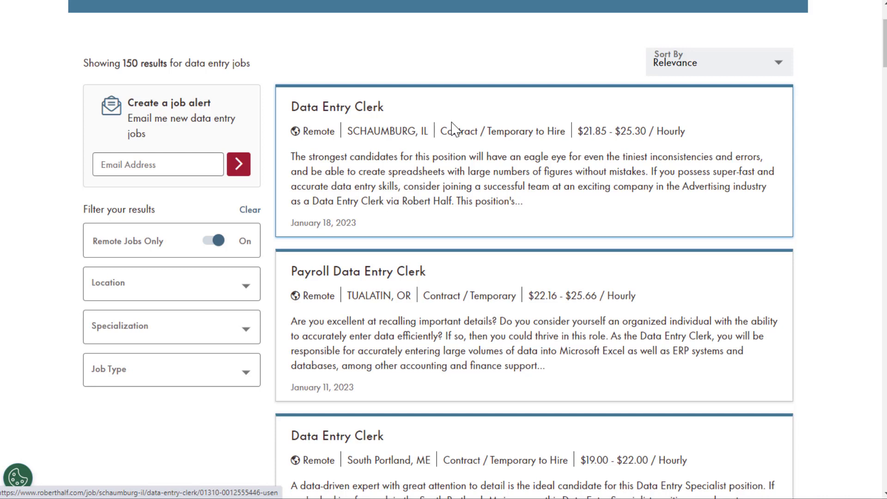
{"action": "mouse_move", "coordinate": [462, 44]}
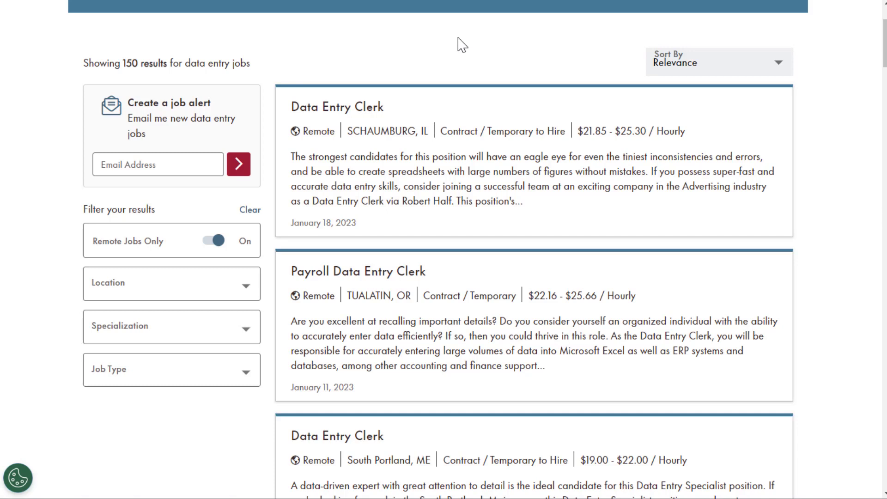
{"action": "mouse_move", "coordinate": [476, 47]}
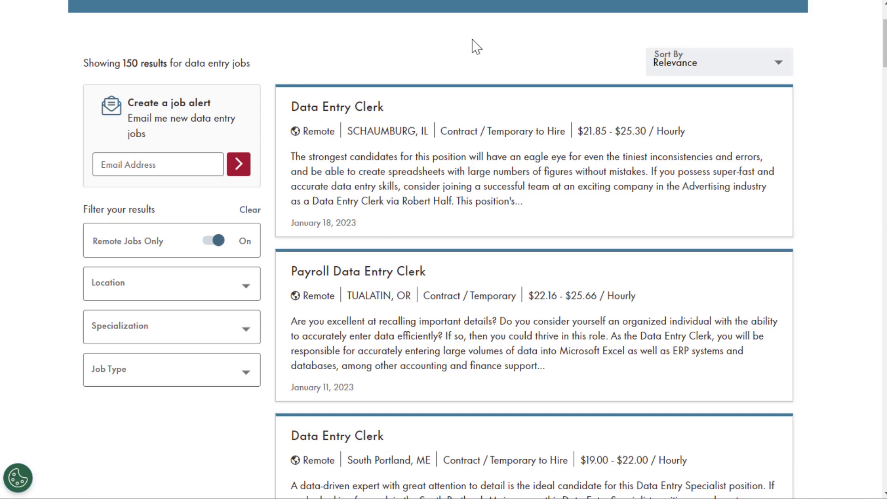
Step: Browse further down the remote data entry listings and their pay ranges, then return to the top
{"action": "scroll", "scroll_direction": "down", "scroll_amount": 3}
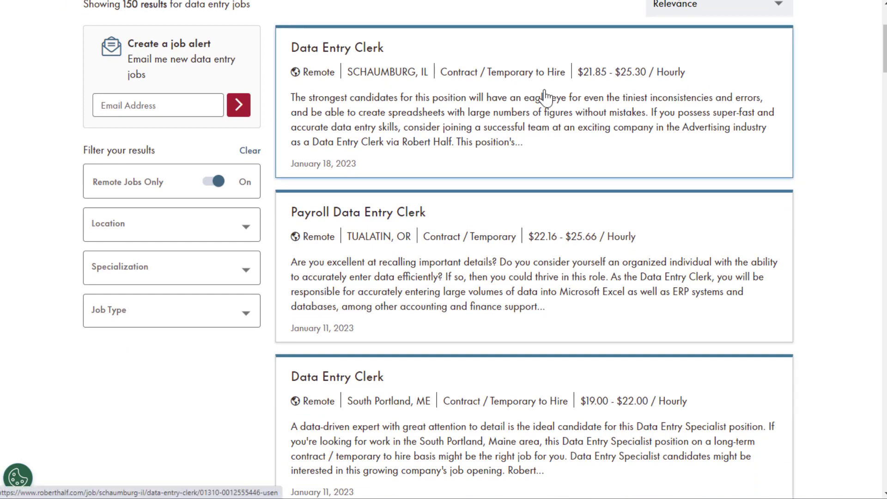
{"action": "mouse_move", "coordinate": [426, 181]}
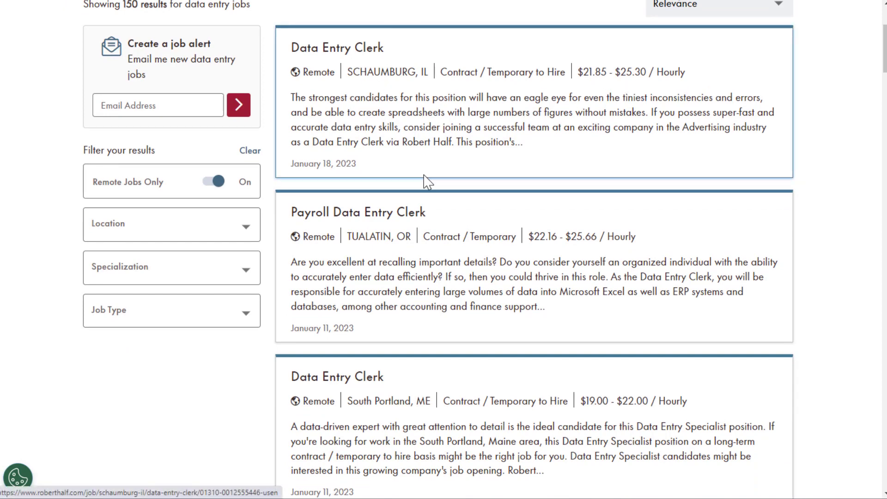
{"action": "scroll", "scroll_direction": "down", "scroll_amount": 3}
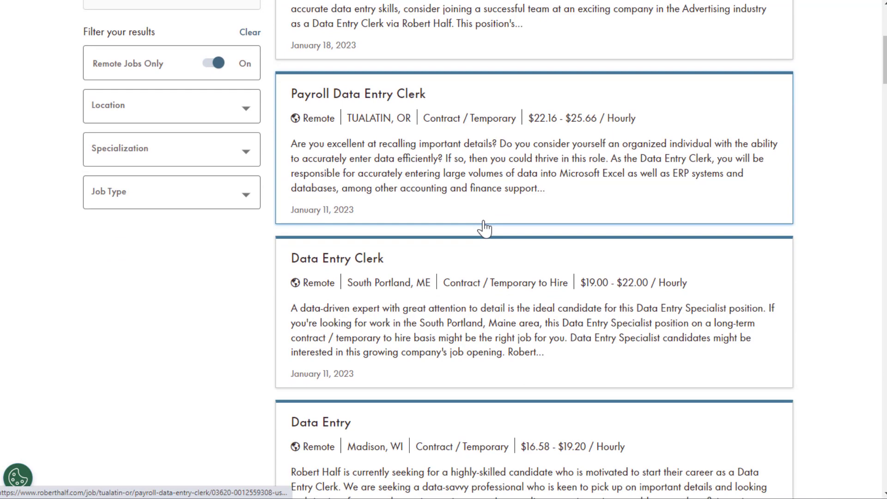
{"action": "scroll", "scroll_direction": "down", "scroll_amount": 3}
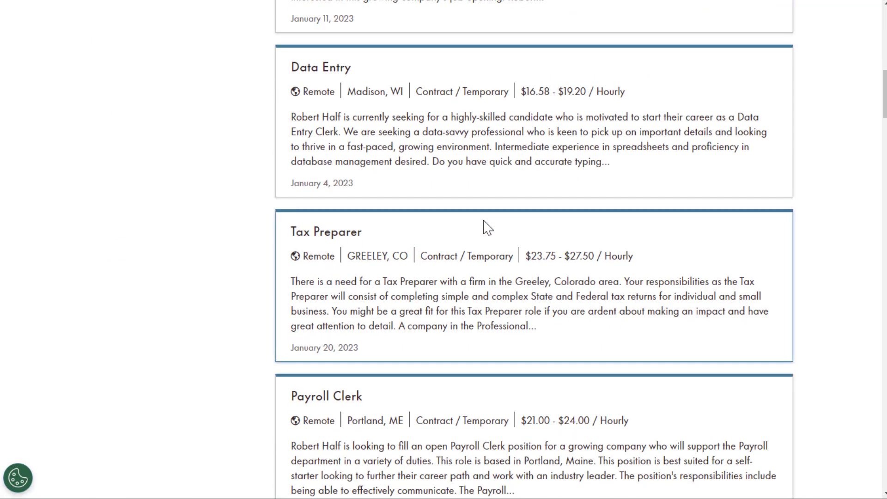
{"action": "scroll", "scroll_direction": "down", "scroll_amount": 3}
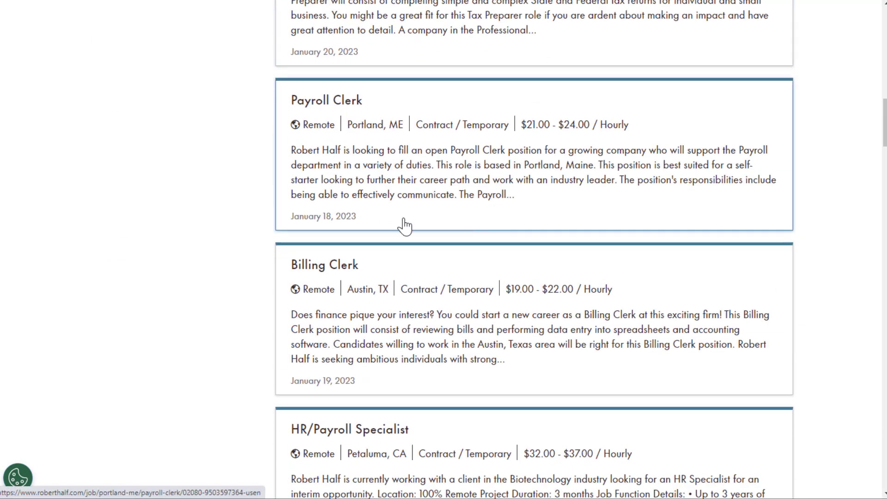
{"action": "scroll", "scroll_direction": "down", "scroll_amount": 3}
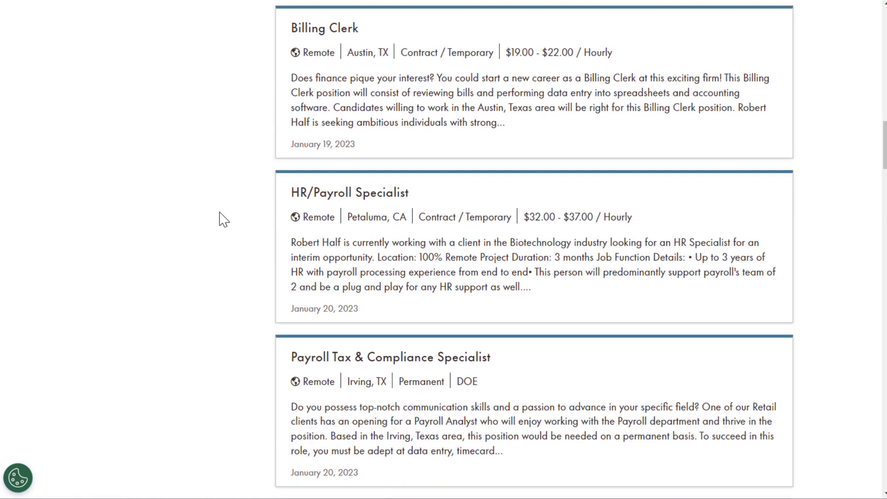
{"action": "scroll", "scroll_direction": "up", "scroll_amount": 3}
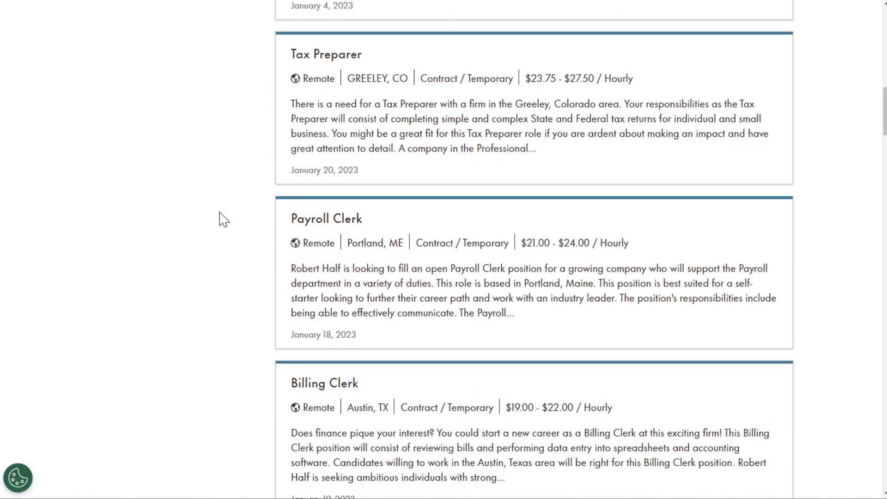
{"action": "scroll", "scroll_direction": "up", "scroll_amount": 3}
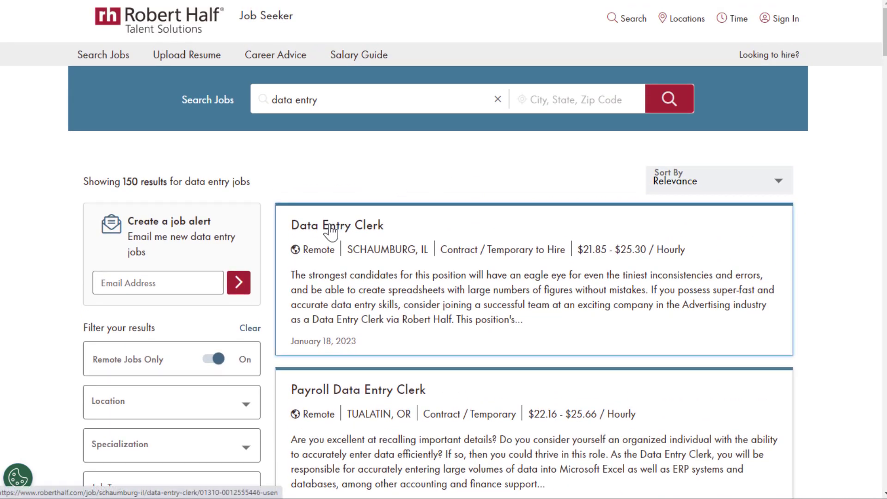
Step: View the remote Schaumburg Data Entry Clerk posting with $21.85–$25.30 hourly pay, responsibilities and requirements
{"action": "left_click", "coordinate": [337, 225]}
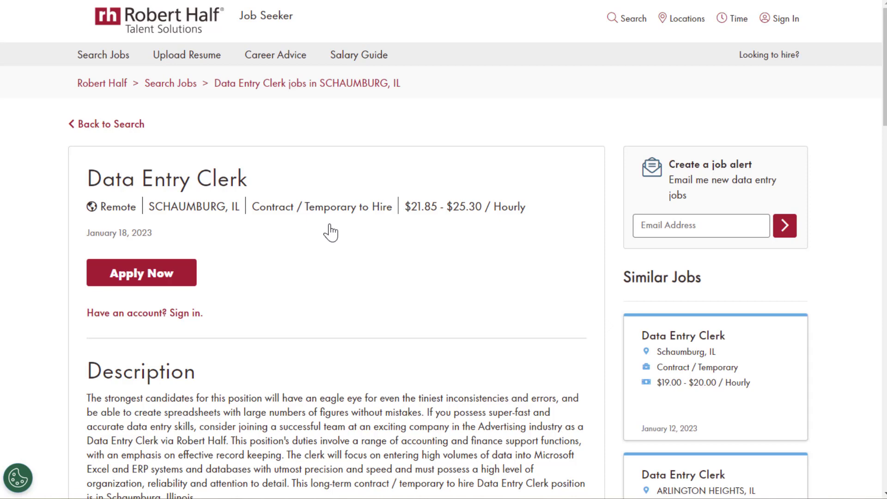
{"action": "scroll", "scroll_direction": "down", "scroll_amount": 3}
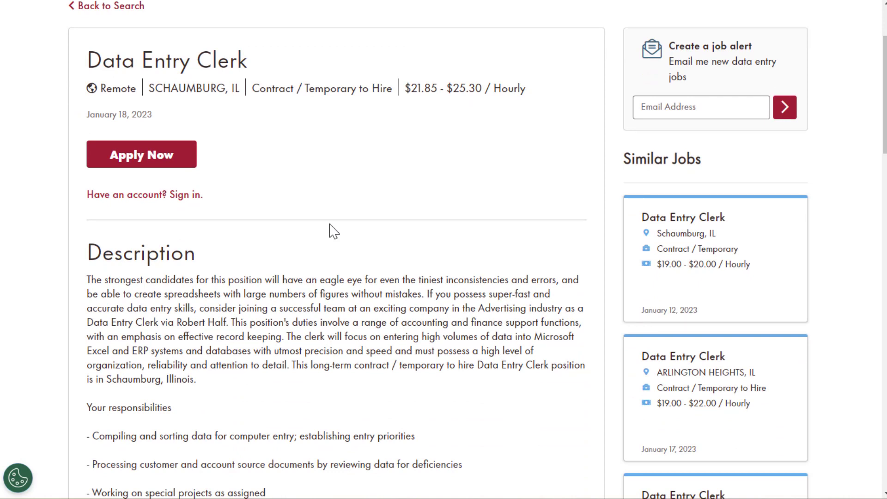
{"action": "mouse_move", "coordinate": [294, 173]}
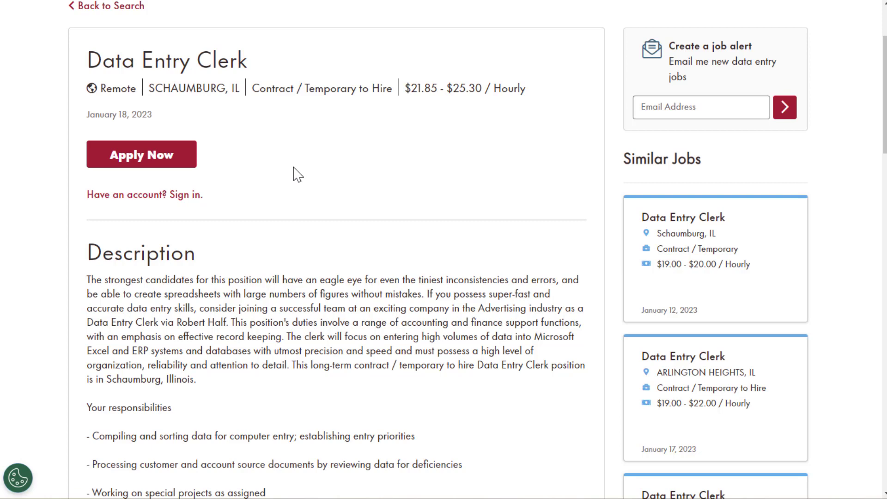
{"action": "scroll", "scroll_direction": "down", "scroll_amount": 3}
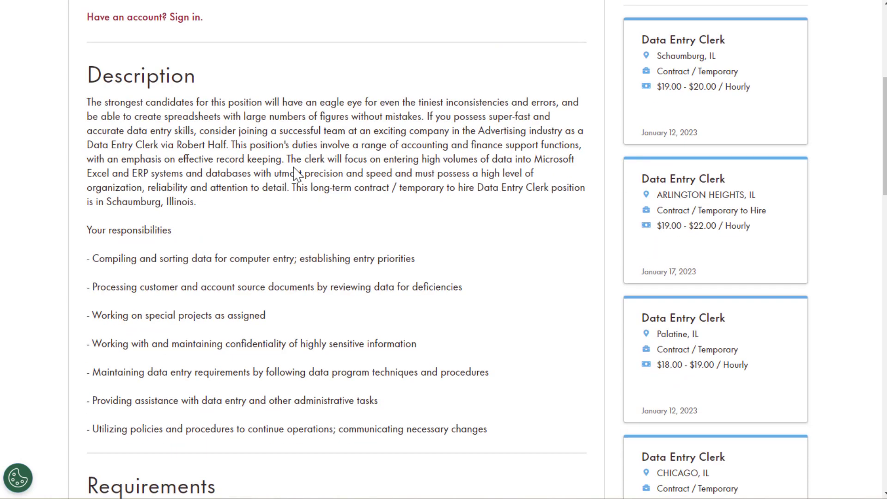
{"action": "scroll", "scroll_direction": "down", "scroll_amount": 3}
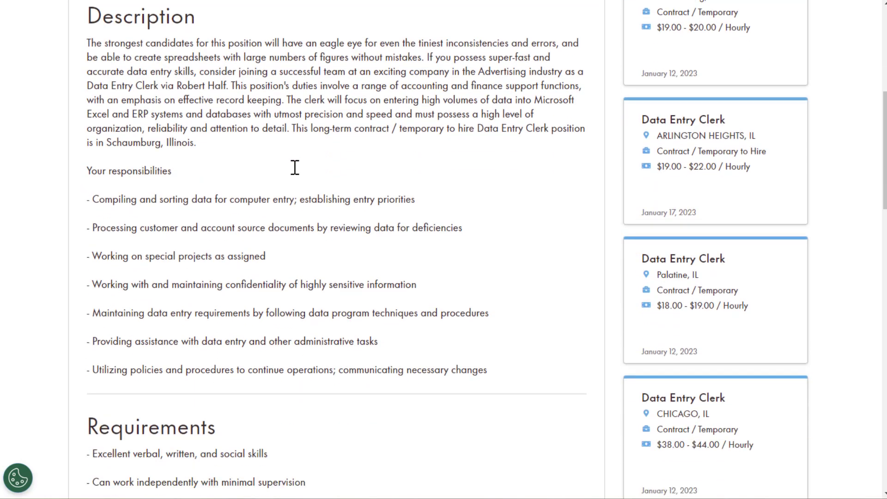
{"action": "scroll", "scroll_direction": "up", "scroll_amount": 3}
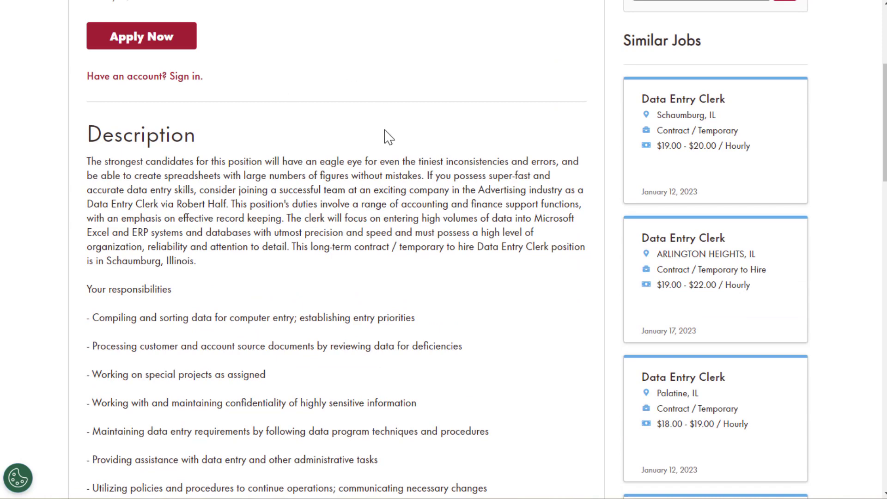
{"action": "mouse_move", "coordinate": [354, 132]}
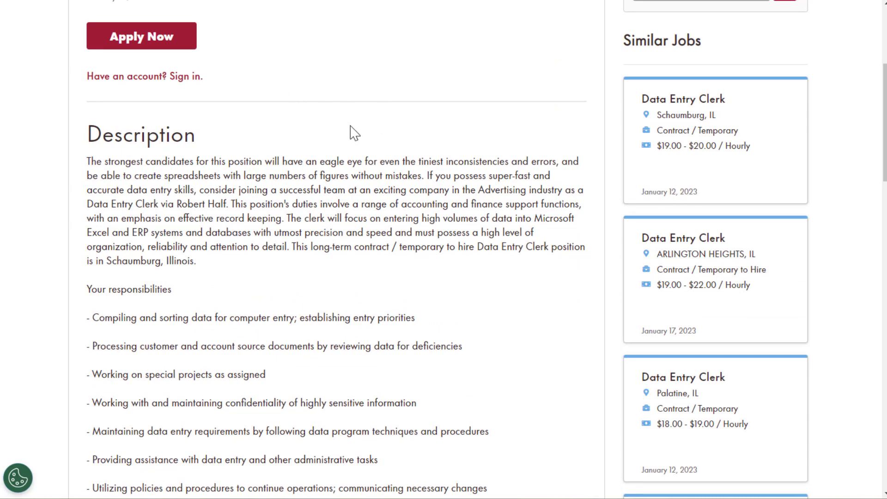
{"action": "scroll", "scroll_direction": "down", "scroll_amount": 3}
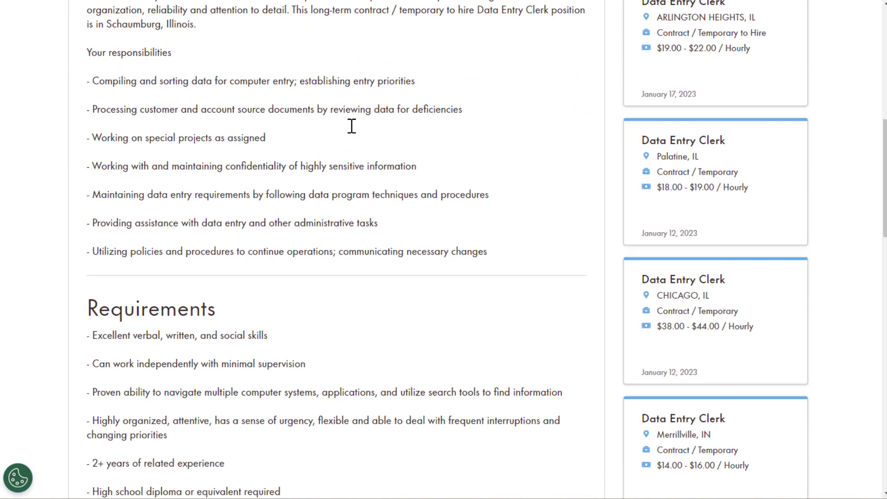
{"action": "mouse_move", "coordinate": [62, 77]}
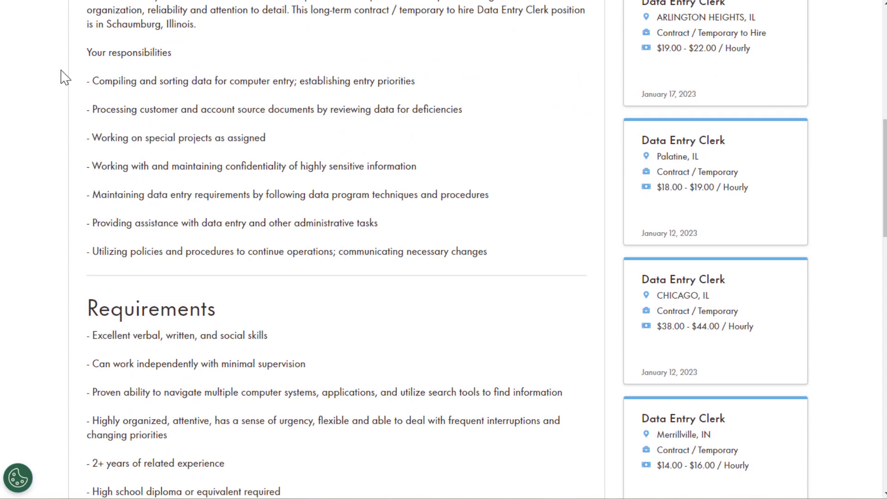
{"action": "mouse_move", "coordinate": [177, 74]}
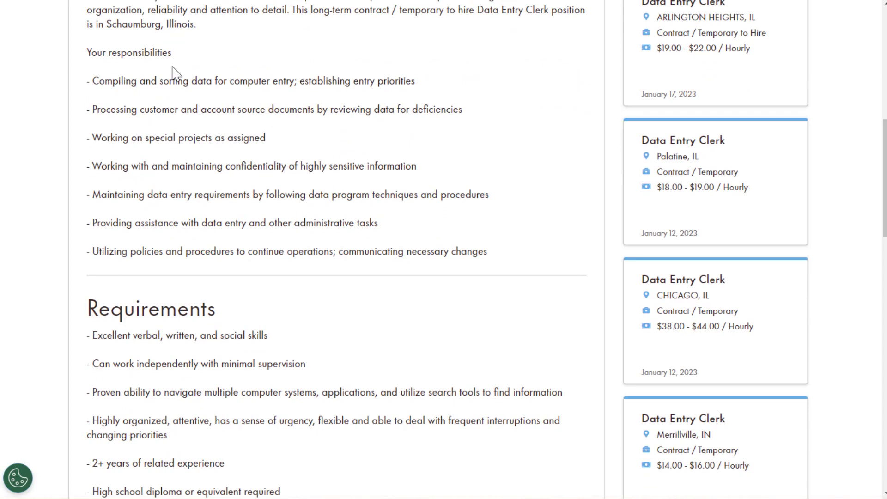
{"action": "mouse_move", "coordinate": [275, 80]}
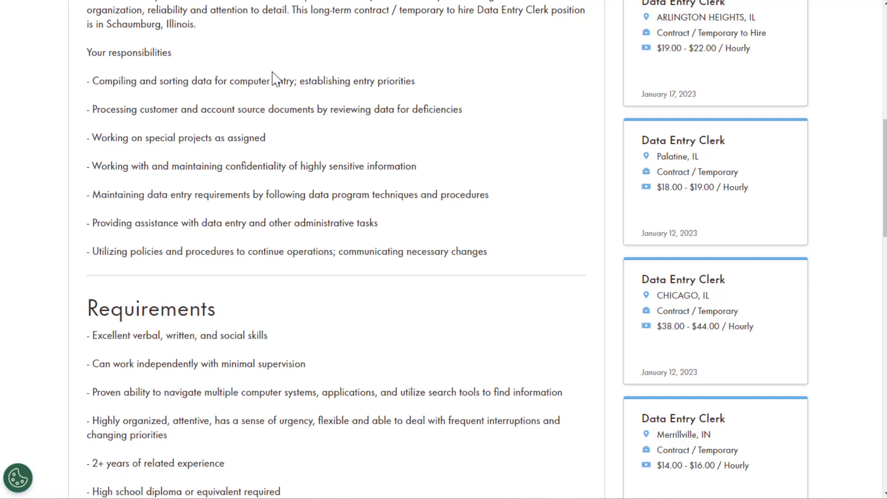
{"action": "mouse_move", "coordinate": [54, 113]}
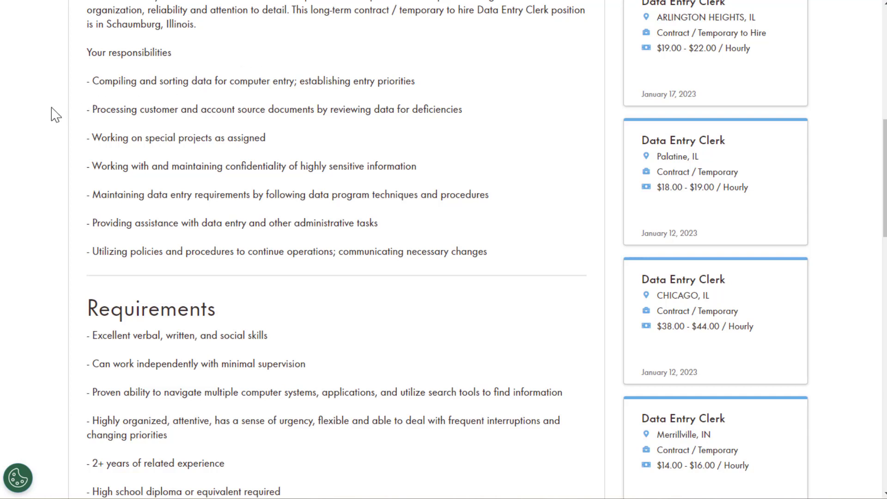
{"action": "mouse_move", "coordinate": [54, 134]}
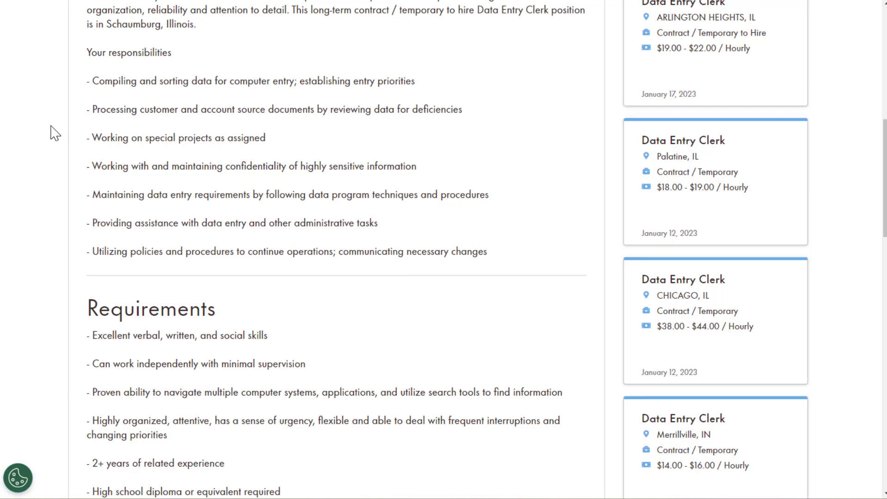
{"action": "scroll", "scroll_direction": "down", "scroll_amount": 3}
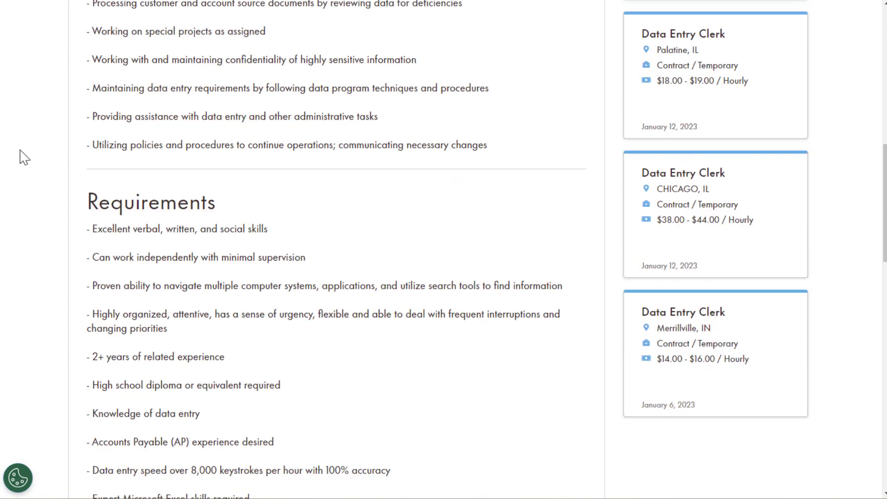
{"action": "scroll", "scroll_direction": "down", "scroll_amount": 3}
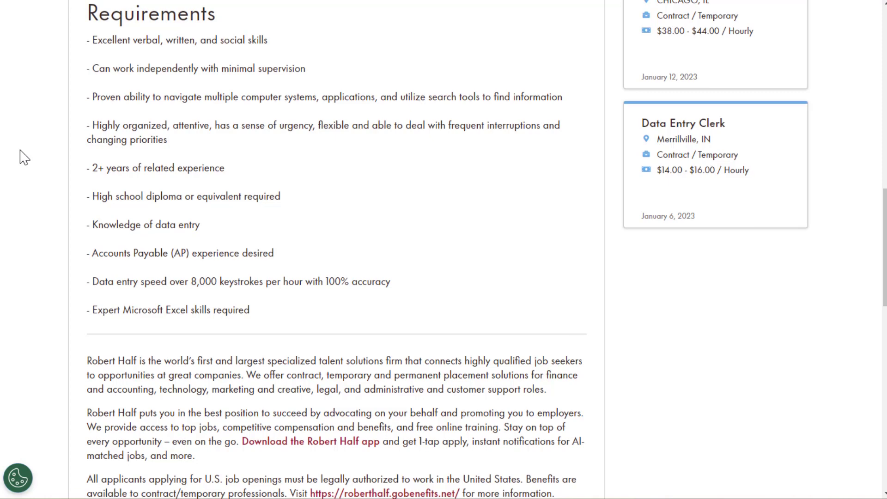
{"action": "scroll", "scroll_direction": "up", "scroll_amount": 3}
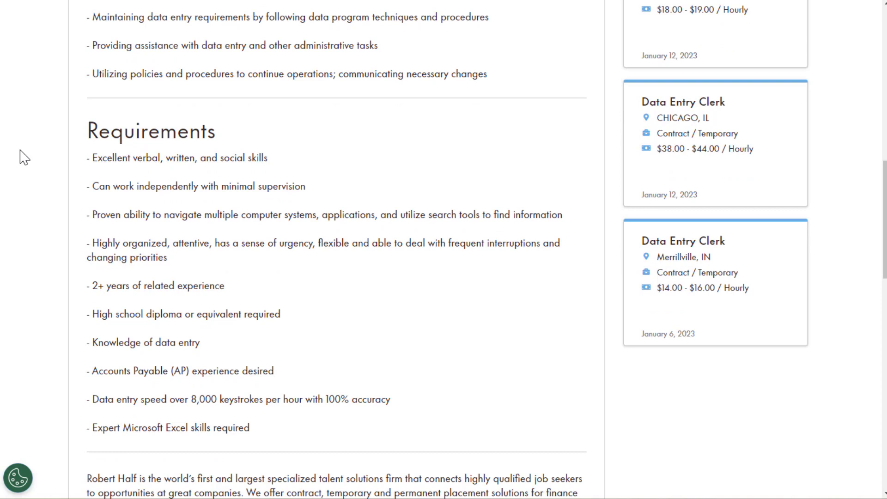
{"action": "scroll", "scroll_direction": "down", "scroll_amount": 3}
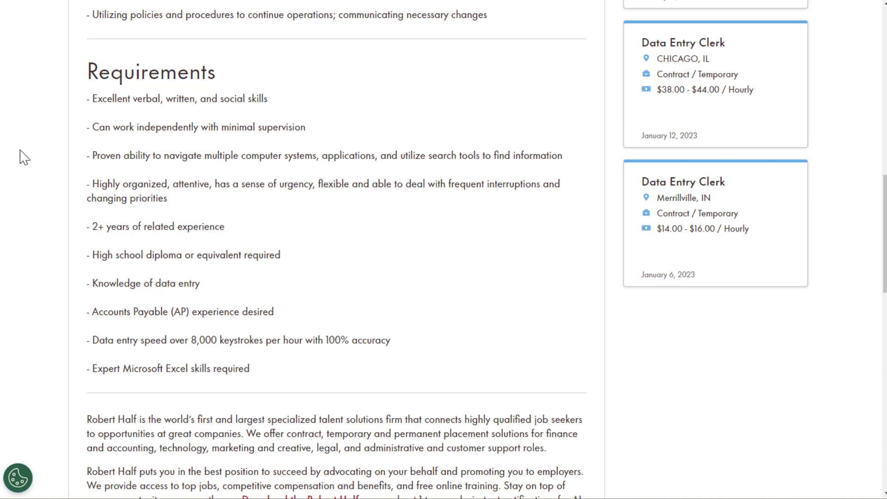
{"action": "mouse_move", "coordinate": [72, 269]}
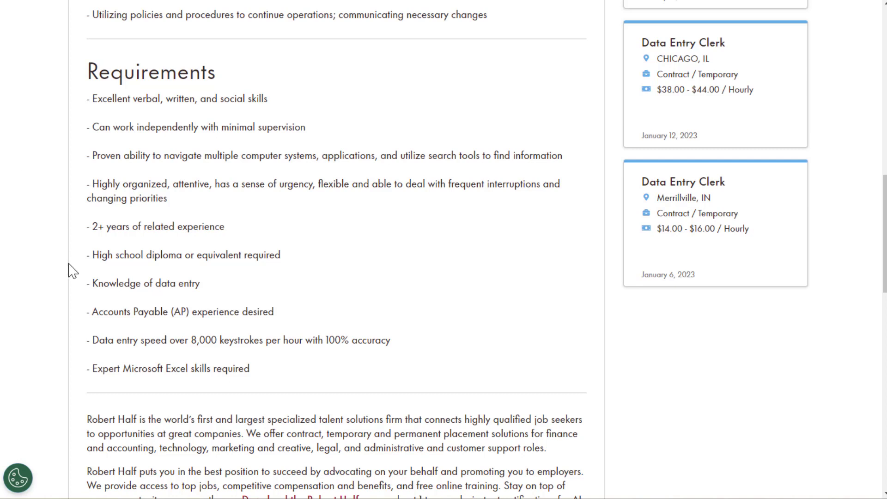
{"action": "mouse_move", "coordinate": [136, 334]}
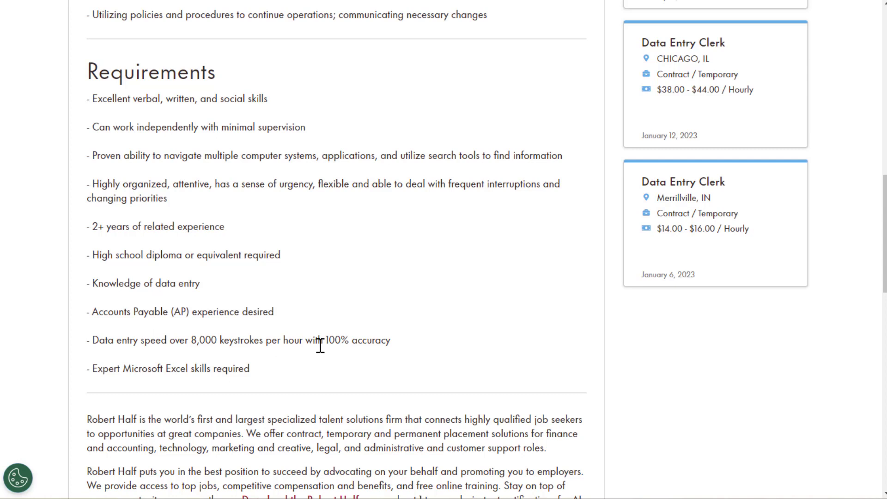
{"action": "mouse_move", "coordinate": [122, 147]}
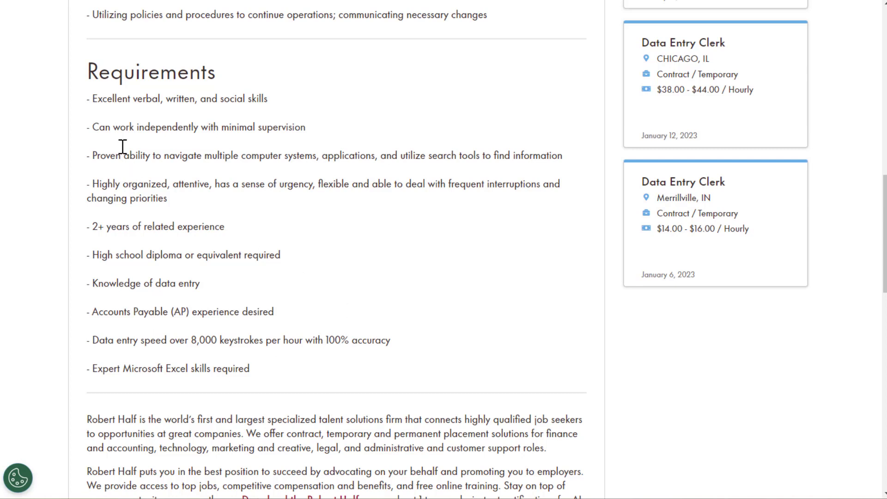
{"action": "mouse_move", "coordinate": [86, 96]}
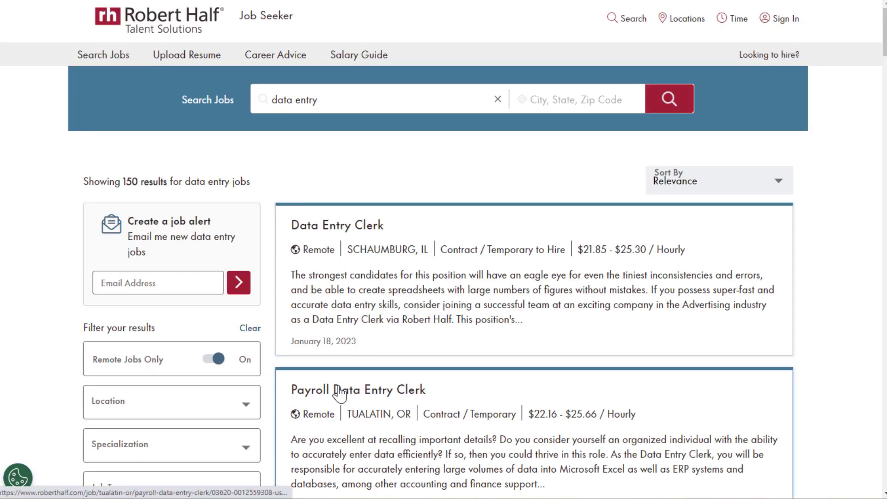
Step: View the remote Tualatin, OR Payroll Data Entry Clerk posting and its requirements list
{"action": "left_click", "coordinate": [358, 389]}
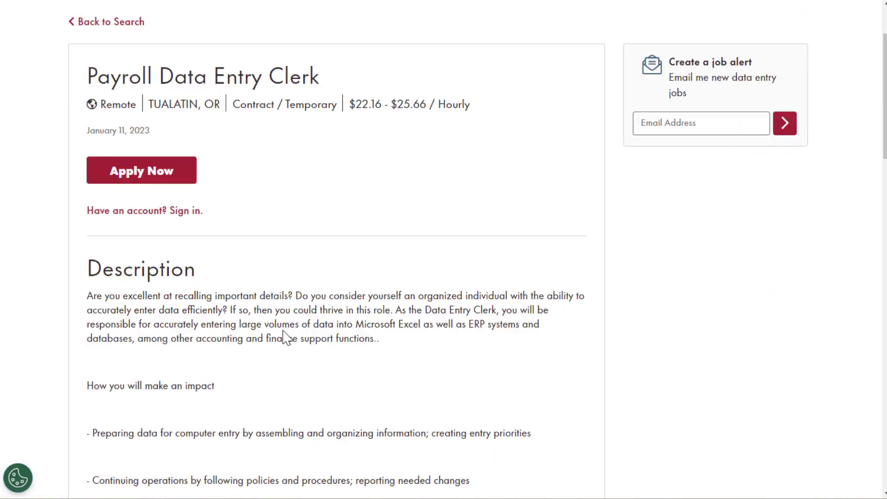
{"action": "scroll", "scroll_direction": "down", "scroll_amount": 3}
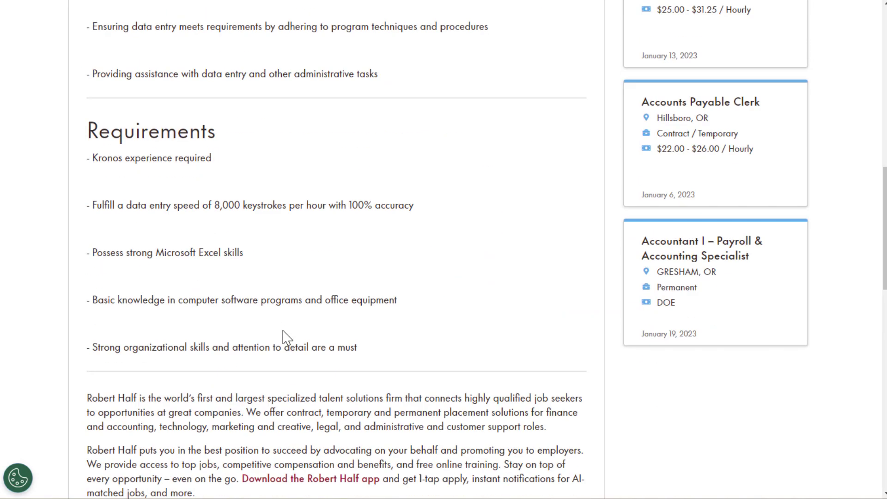
{"action": "mouse_move", "coordinate": [428, 215]}
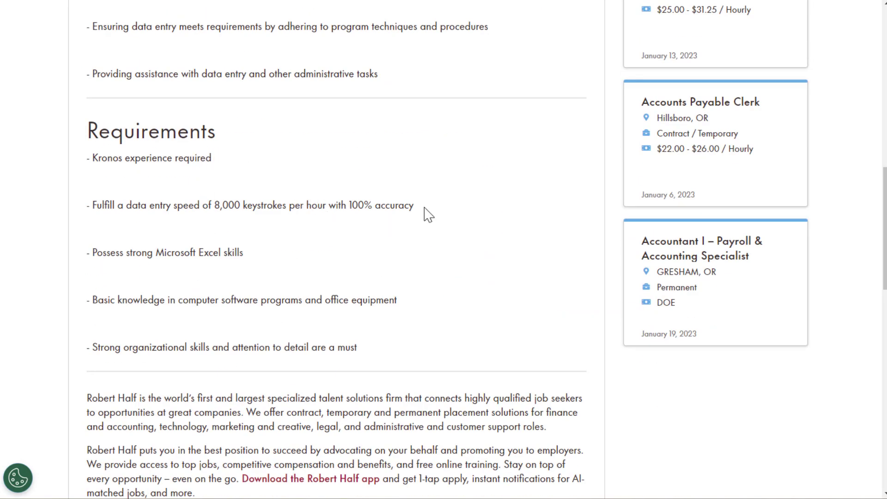
{"action": "mouse_move", "coordinate": [165, 256]}
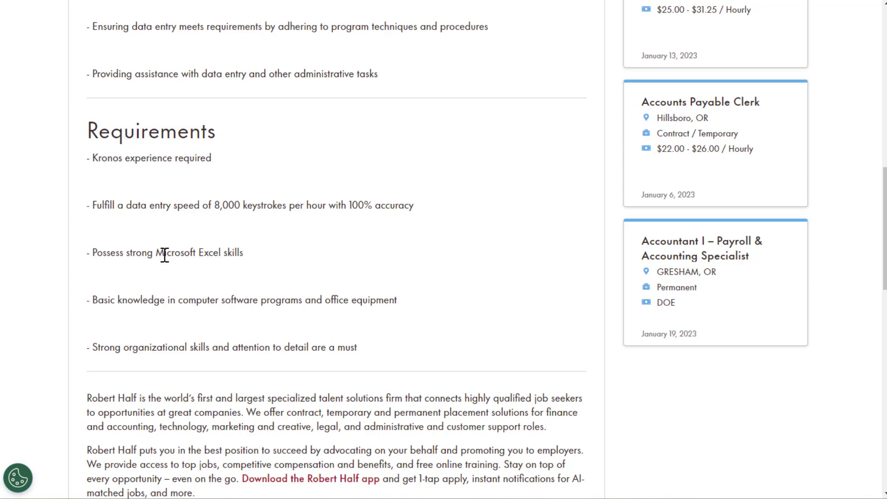
{"action": "mouse_move", "coordinate": [215, 272]}
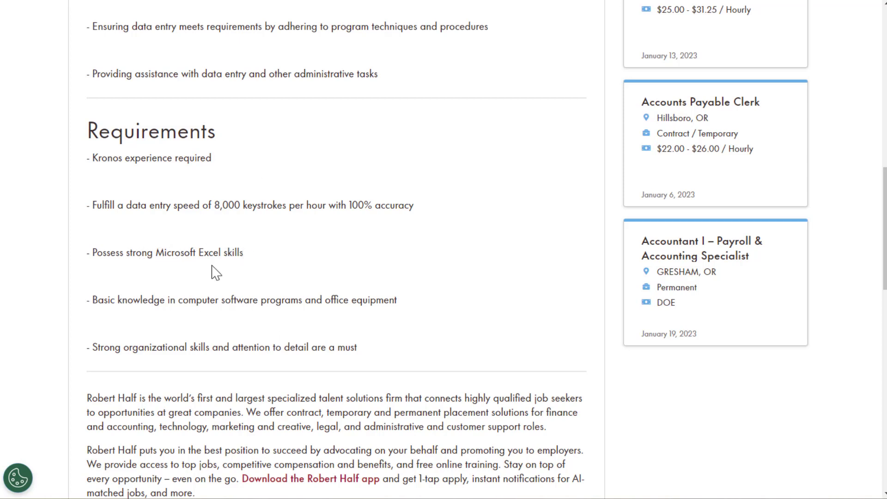
{"action": "mouse_move", "coordinate": [362, 305]}
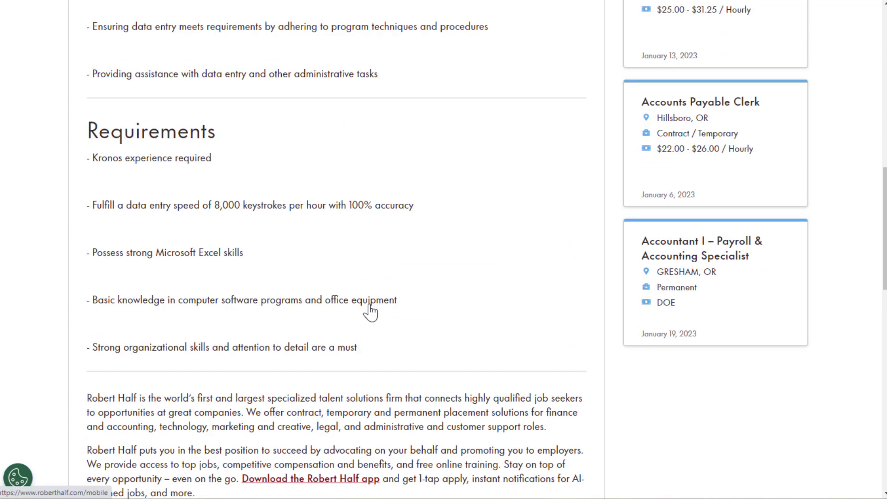
{"action": "mouse_move", "coordinate": [216, 311]}
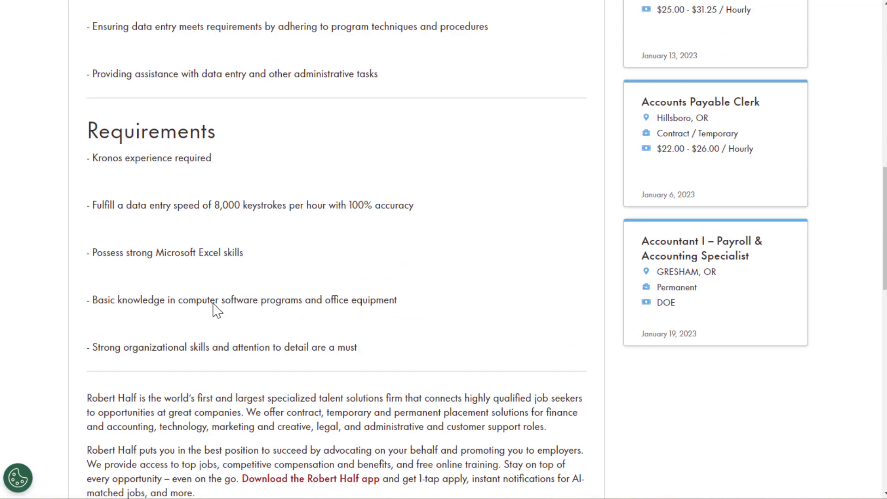
{"action": "mouse_move", "coordinate": [53, 40]}
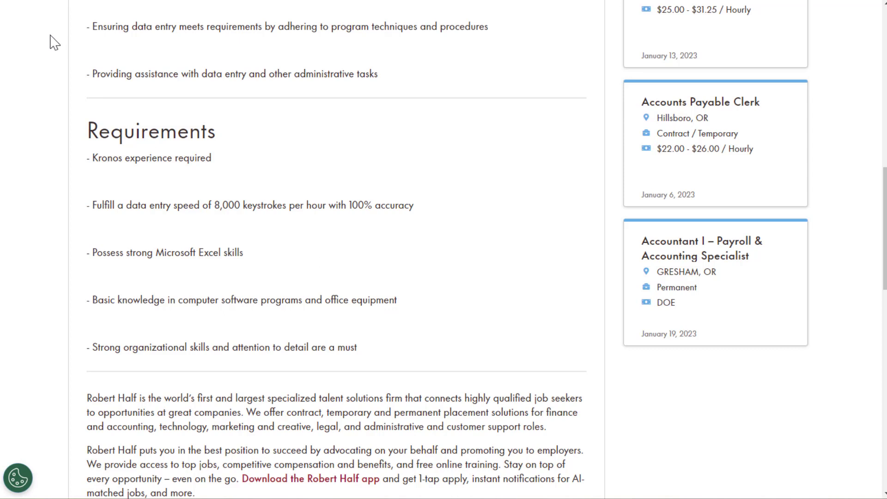
{"action": "mouse_move", "coordinate": [92, 118]}
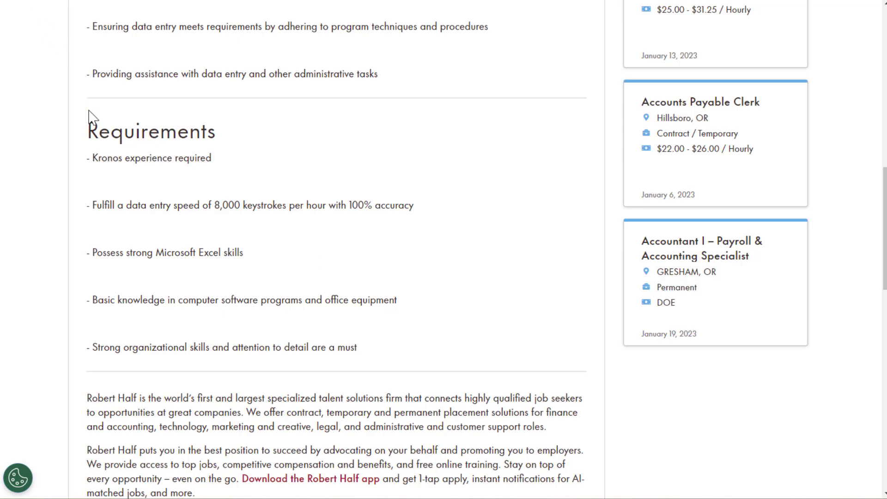
{"action": "mouse_move", "coordinate": [76, 40]}
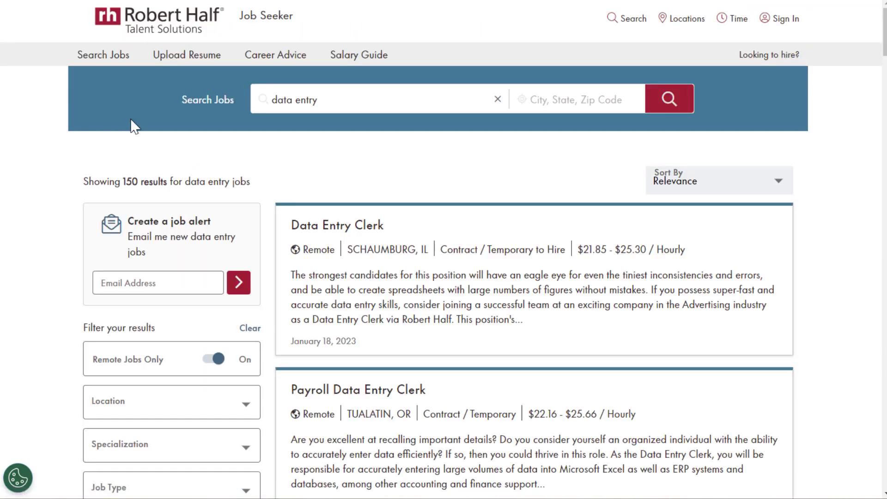
{"action": "scroll", "scroll_direction": "down", "scroll_amount": 3}
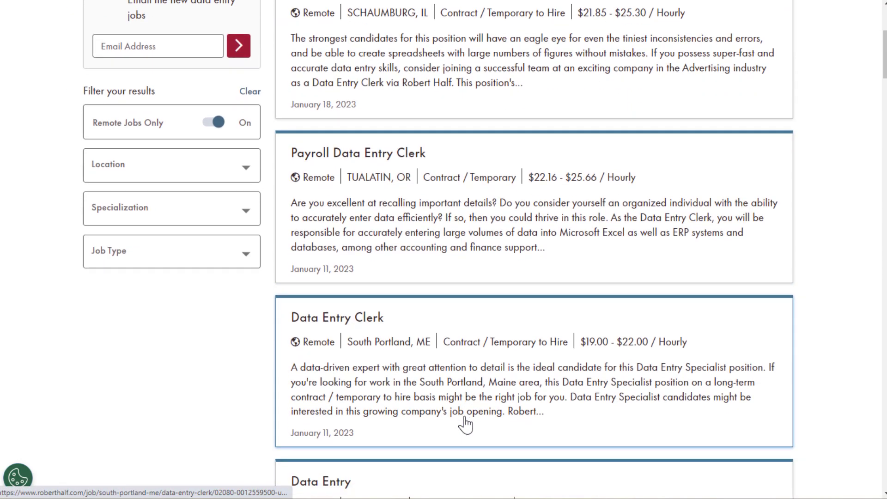
{"action": "left_click", "coordinate": [336, 317]}
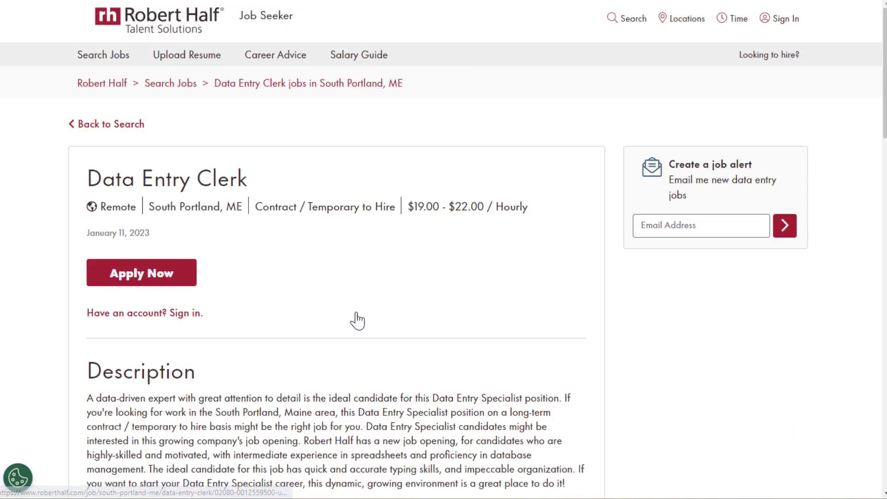
{"action": "scroll", "scroll_direction": "down", "scroll_amount": 3}
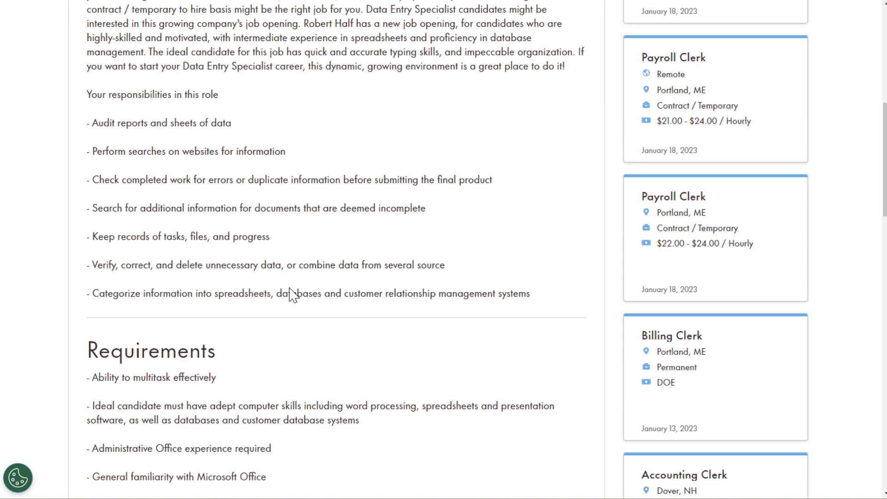
{"action": "scroll", "scroll_direction": "down", "scroll_amount": 3}
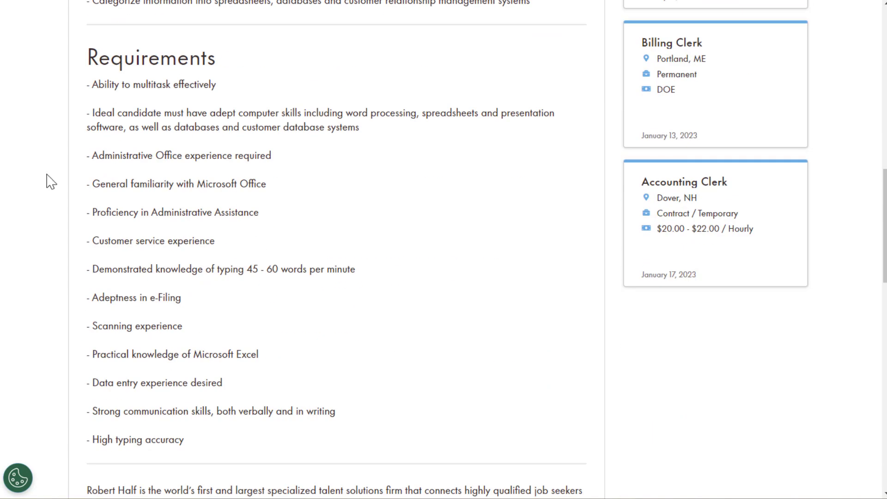
{"action": "mouse_move", "coordinate": [179, 178]}
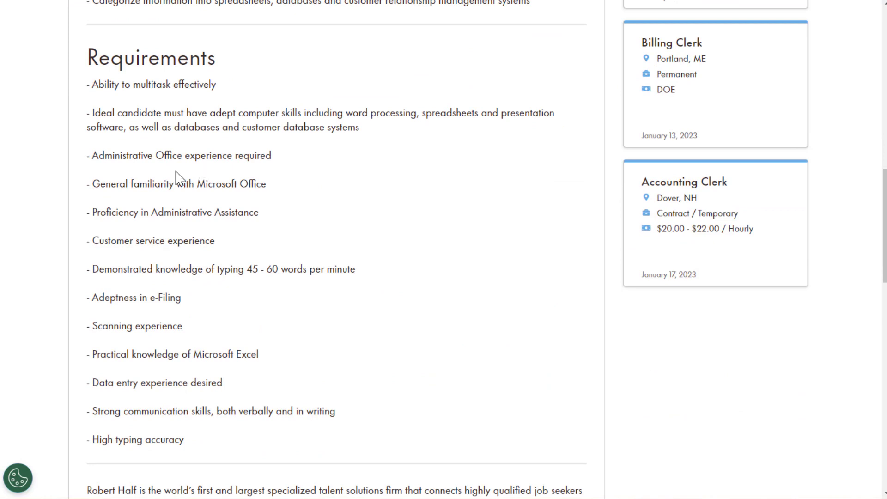
{"action": "mouse_move", "coordinate": [199, 228]}
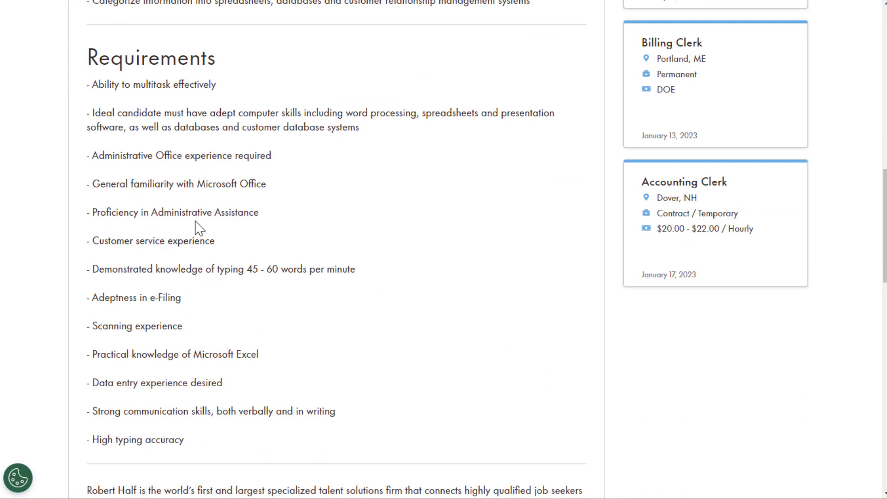
{"action": "mouse_move", "coordinate": [235, 267]}
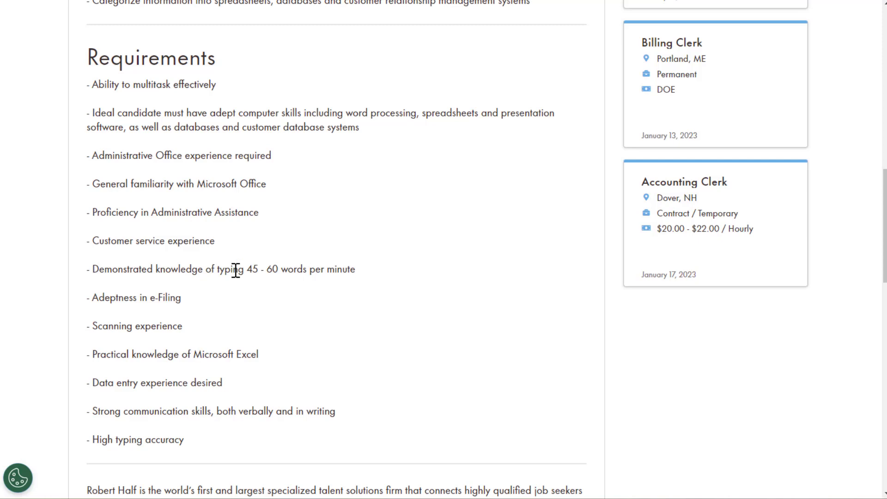
{"action": "scroll", "scroll_direction": "down", "scroll_amount": 3}
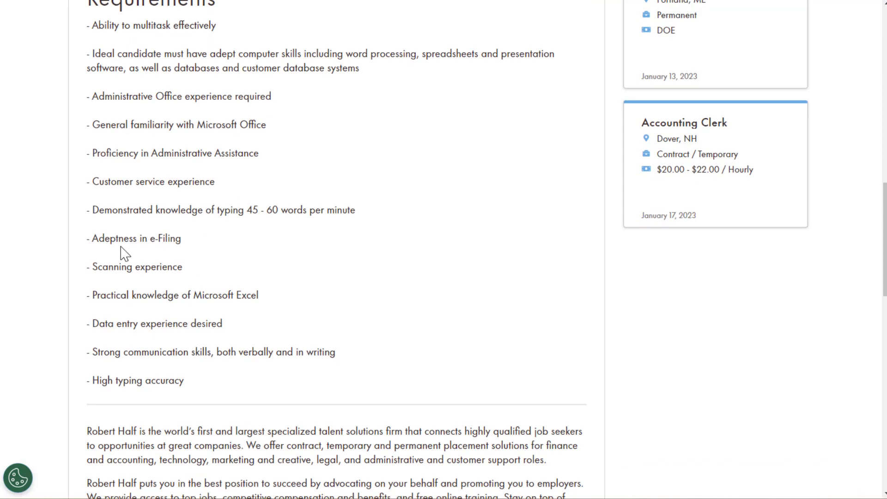
{"action": "mouse_move", "coordinate": [246, 324]}
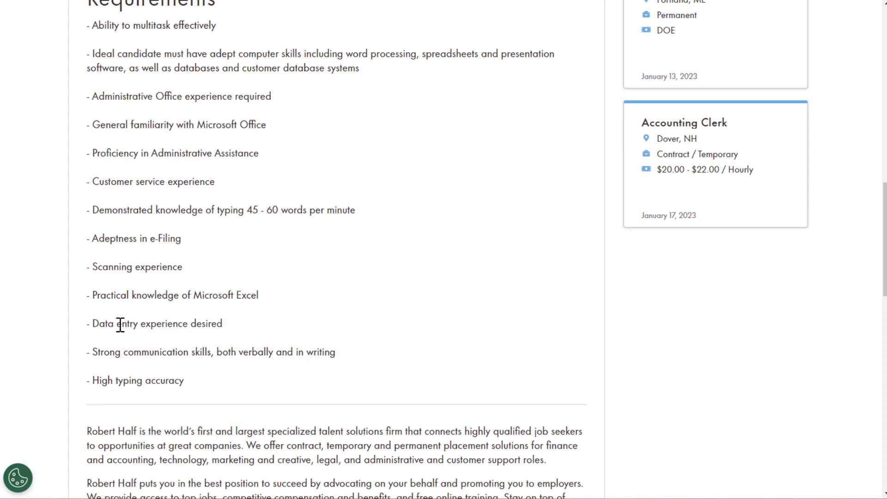
{"action": "mouse_move", "coordinate": [251, 338]}
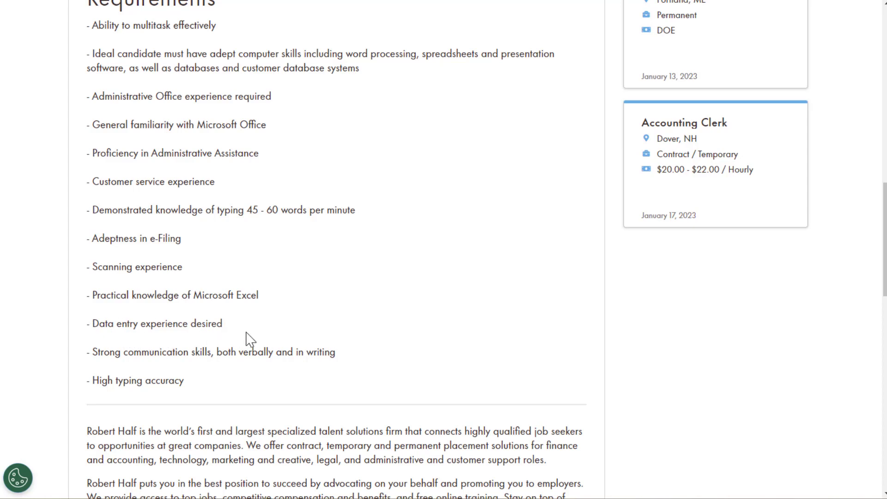
{"action": "scroll", "scroll_direction": "up", "scroll_amount": 3}
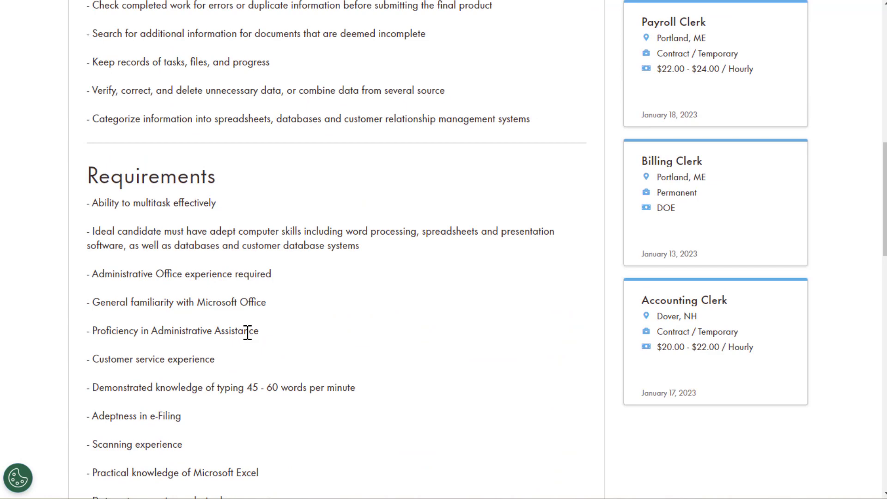
{"action": "scroll", "scroll_direction": "up", "scroll_amount": 3}
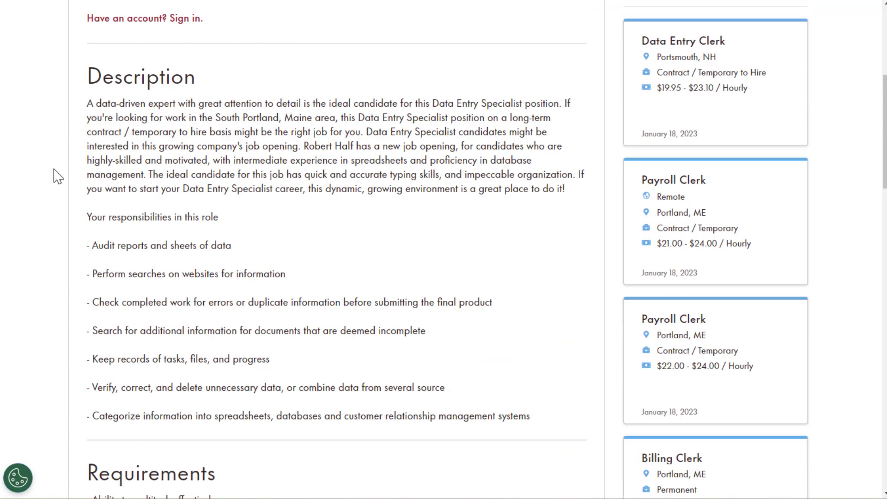
{"action": "scroll", "scroll_direction": "up", "scroll_amount": 3}
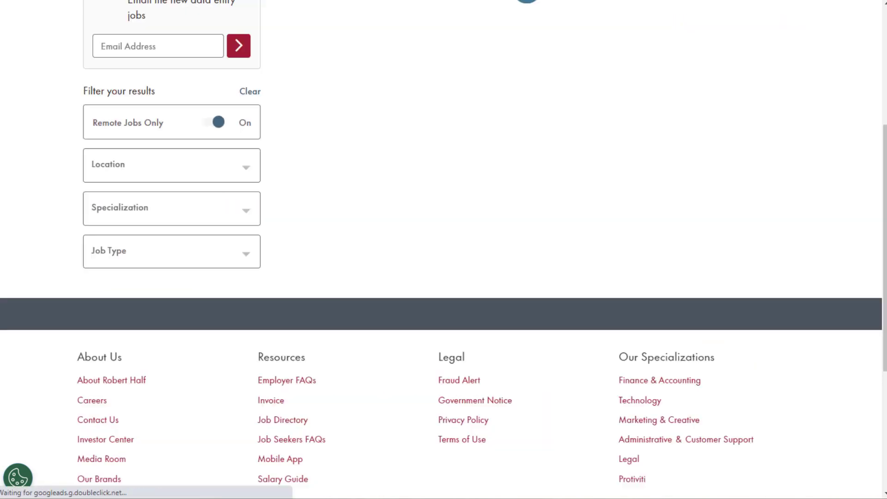
{"action": "scroll", "scroll_direction": "up", "scroll_amount": 3}
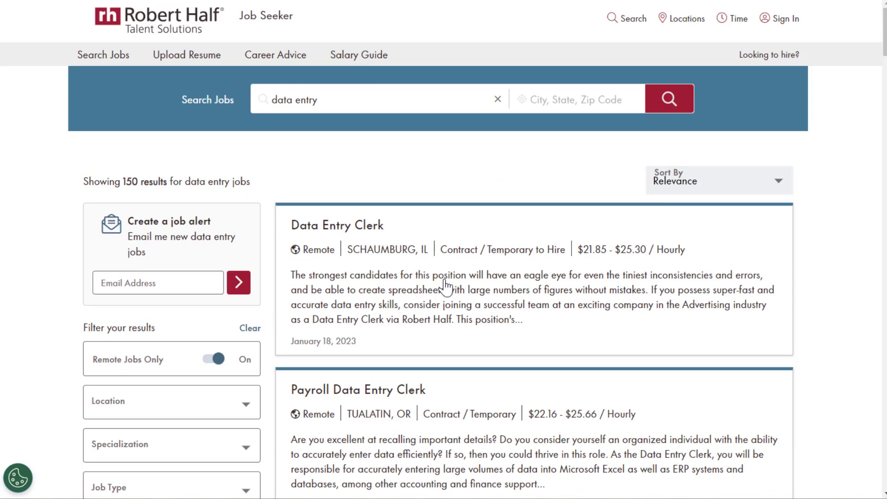
{"action": "mouse_move", "coordinate": [559, 199]}
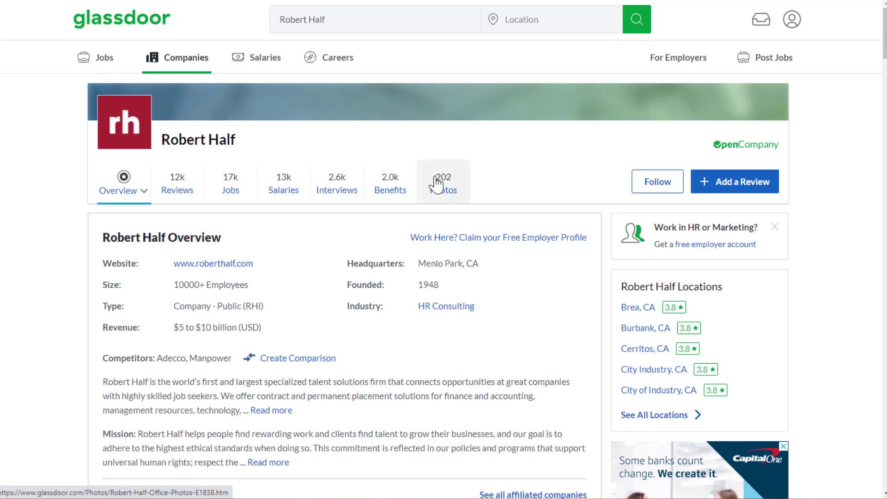
{"action": "mouse_move", "coordinate": [294, 277]}
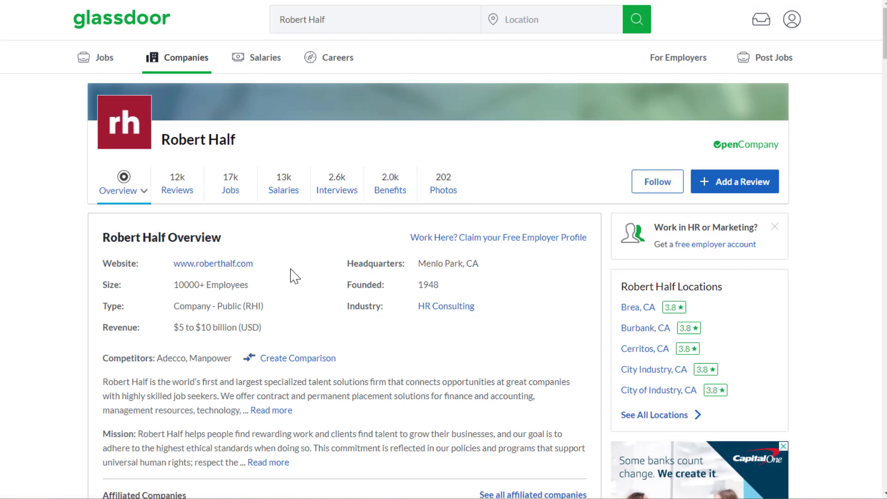
{"action": "mouse_move", "coordinate": [249, 223]}
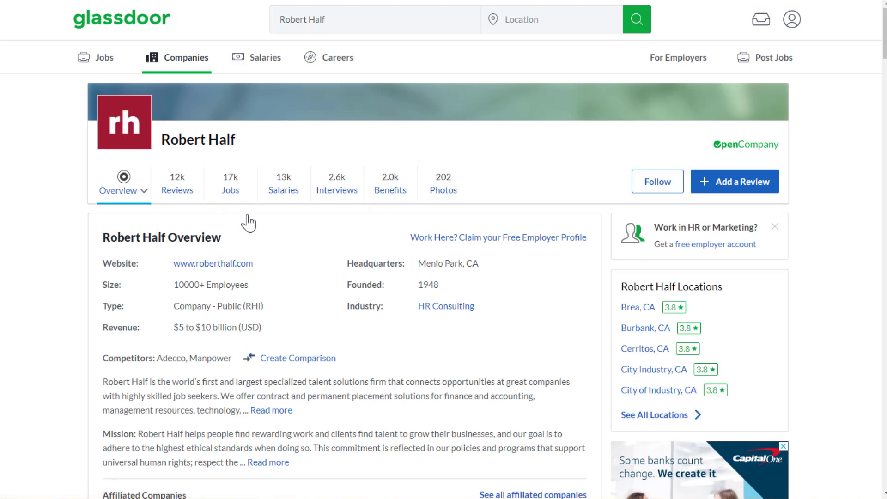
{"action": "mouse_move", "coordinate": [178, 183]}
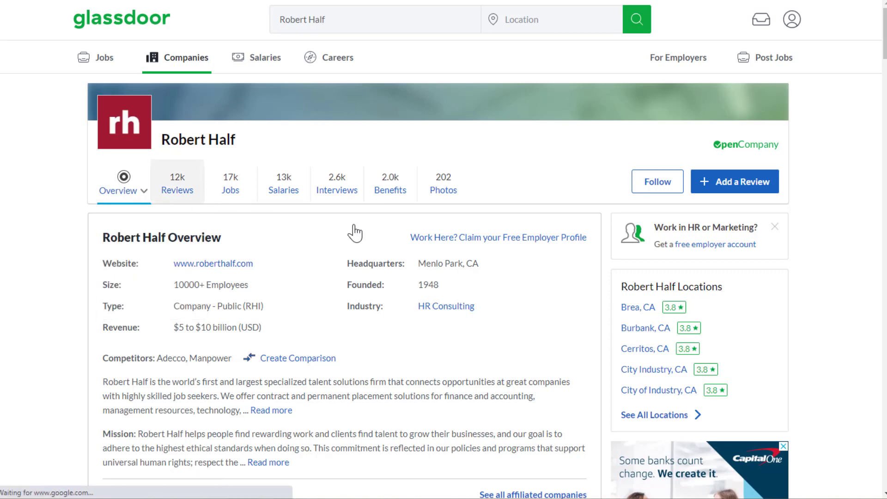
Step: View Robert Half's Glassdoor reviews summary, then its benefits page with 3.1 stars from 942 ratings
{"action": "left_click", "coordinate": [177, 183]}
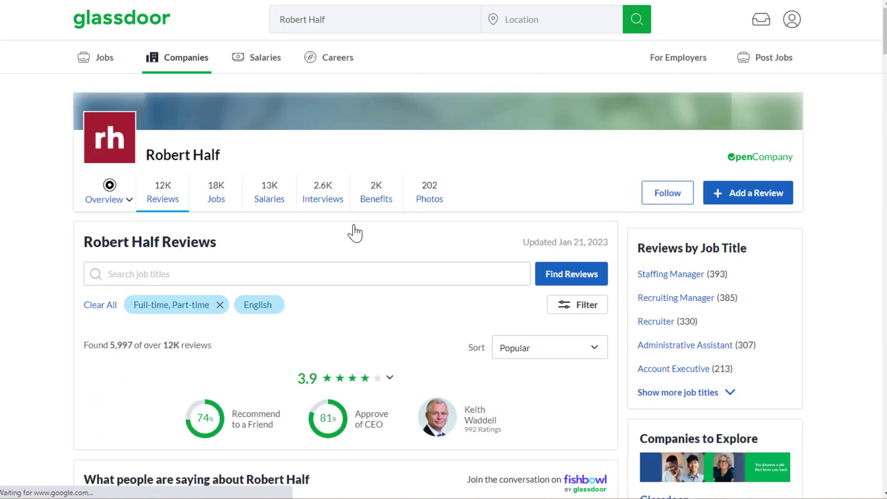
{"action": "scroll", "scroll_direction": "down", "scroll_amount": 3}
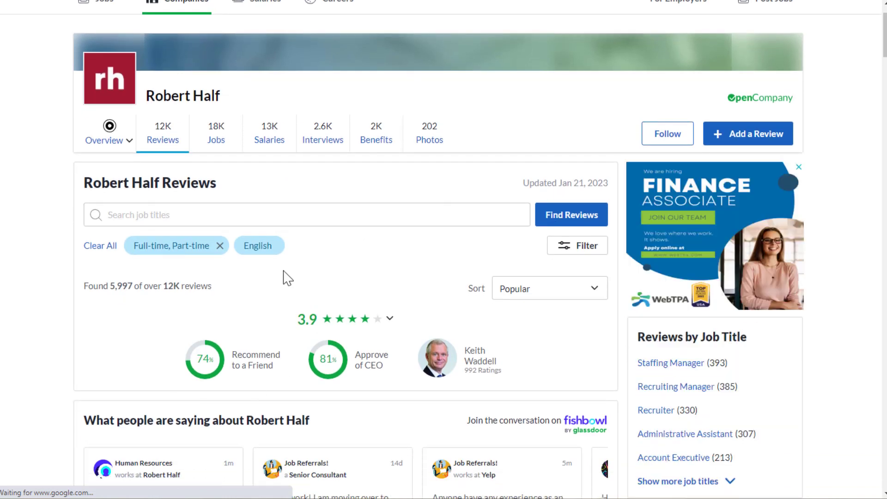
{"action": "mouse_move", "coordinate": [388, 176]}
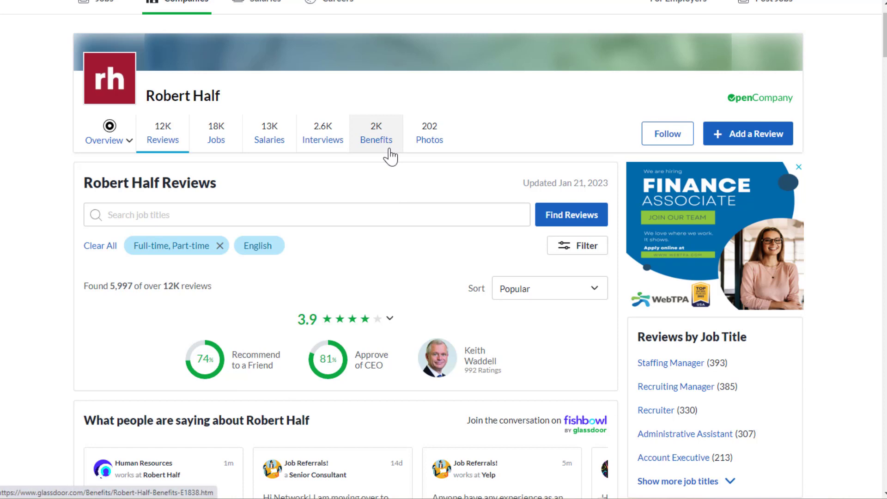
{"action": "left_click", "coordinate": [376, 133]}
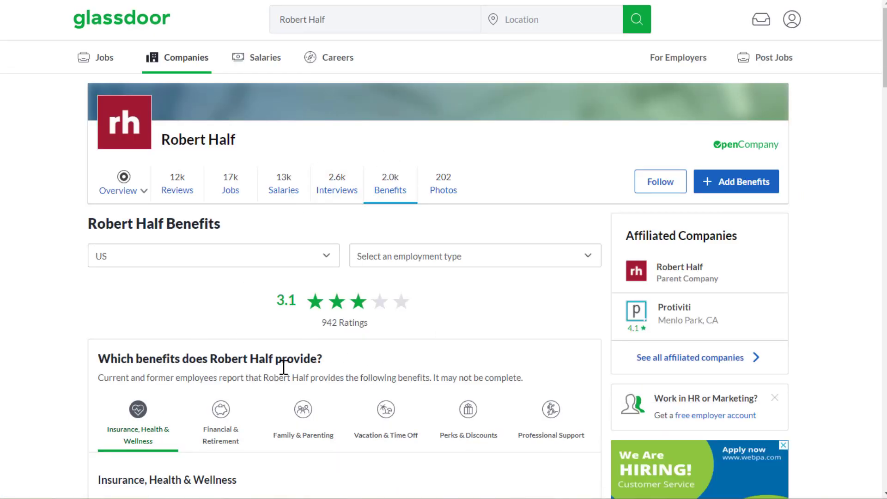
{"action": "mouse_move", "coordinate": [307, 239]}
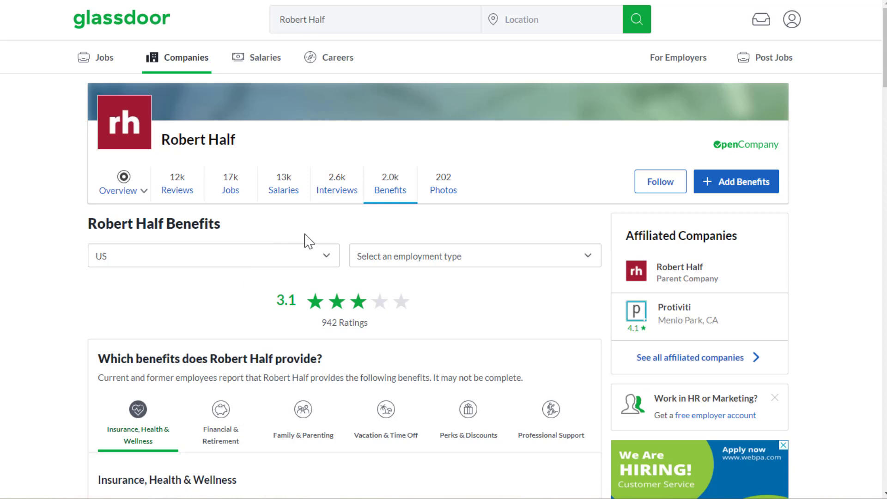
Step: View Robert Half's Glassdoor interviews: 2,580 interviews, 57% positive experiences and 2.3 average difficulty
{"action": "left_click", "coordinate": [336, 183]}
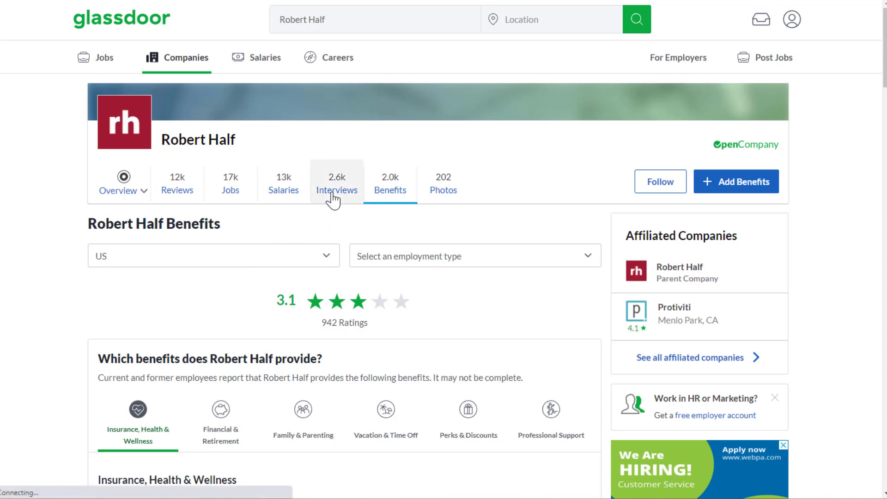
{"action": "left_click", "coordinate": [336, 183]}
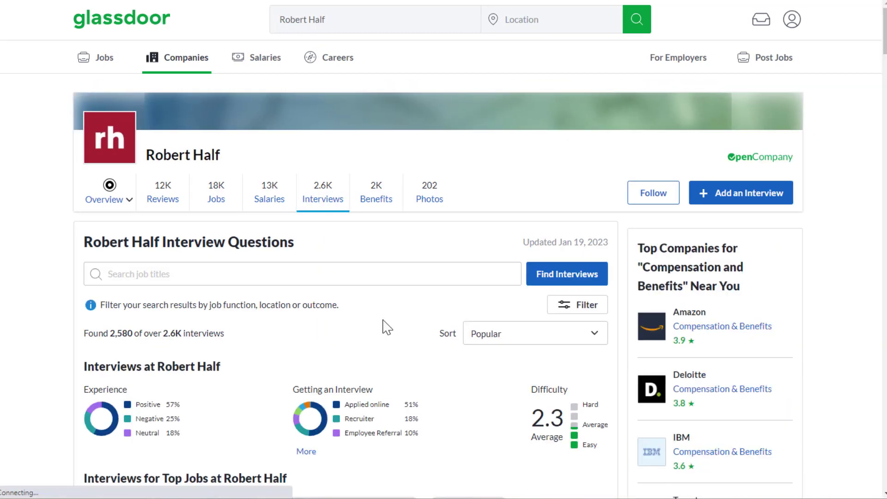
{"action": "scroll", "scroll_direction": "down", "scroll_amount": 3}
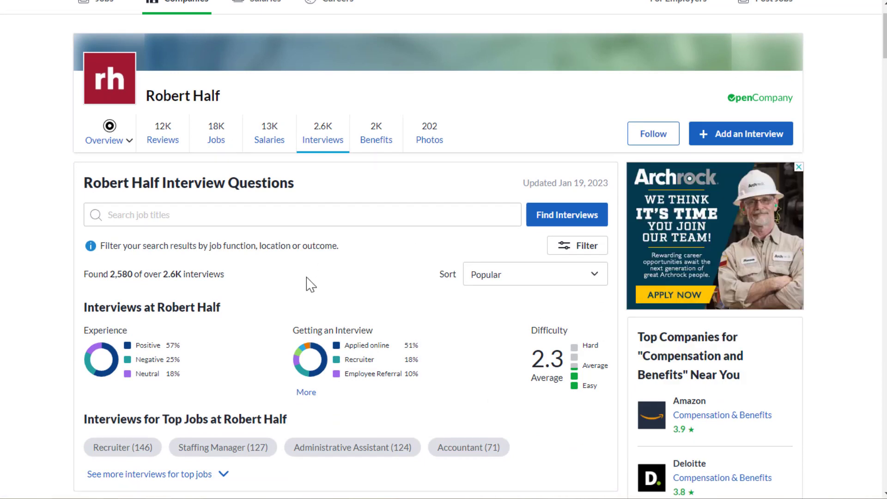
{"action": "scroll", "scroll_direction": "down", "scroll_amount": 3}
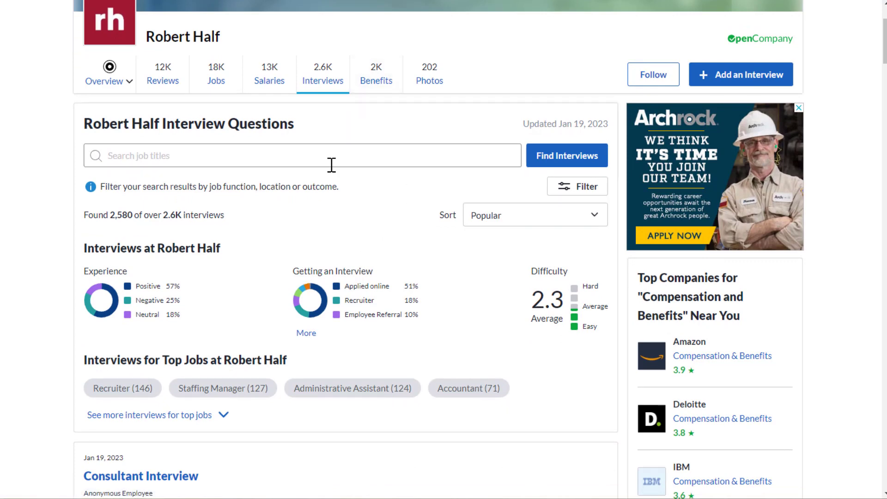
{"action": "scroll", "scroll_direction": "up", "scroll_amount": 3}
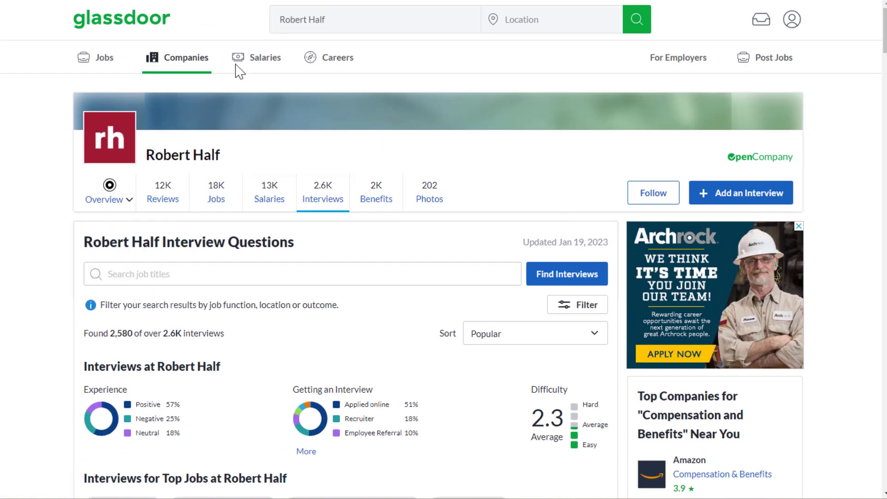
{"action": "mouse_move", "coordinate": [407, 166]}
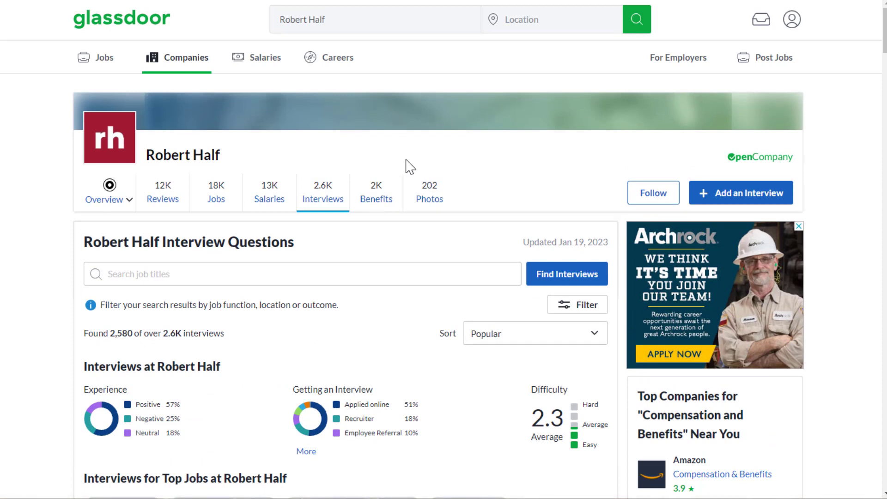
{"action": "mouse_move", "coordinate": [424, 90]}
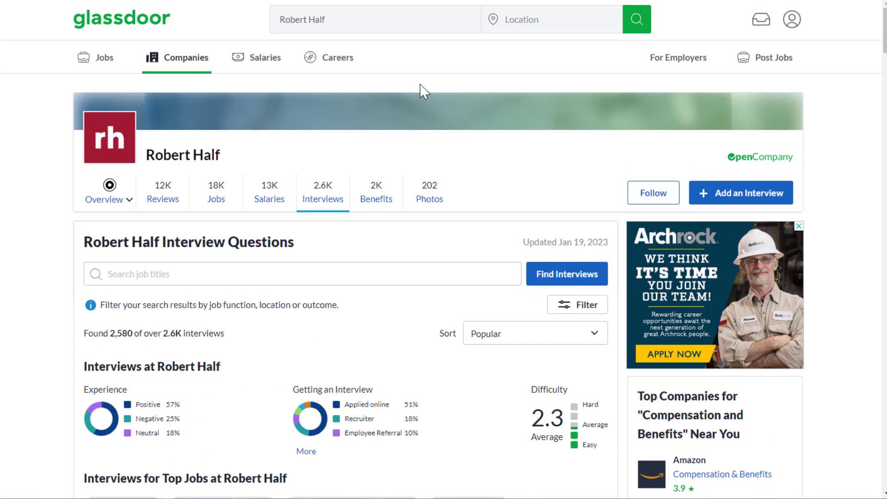